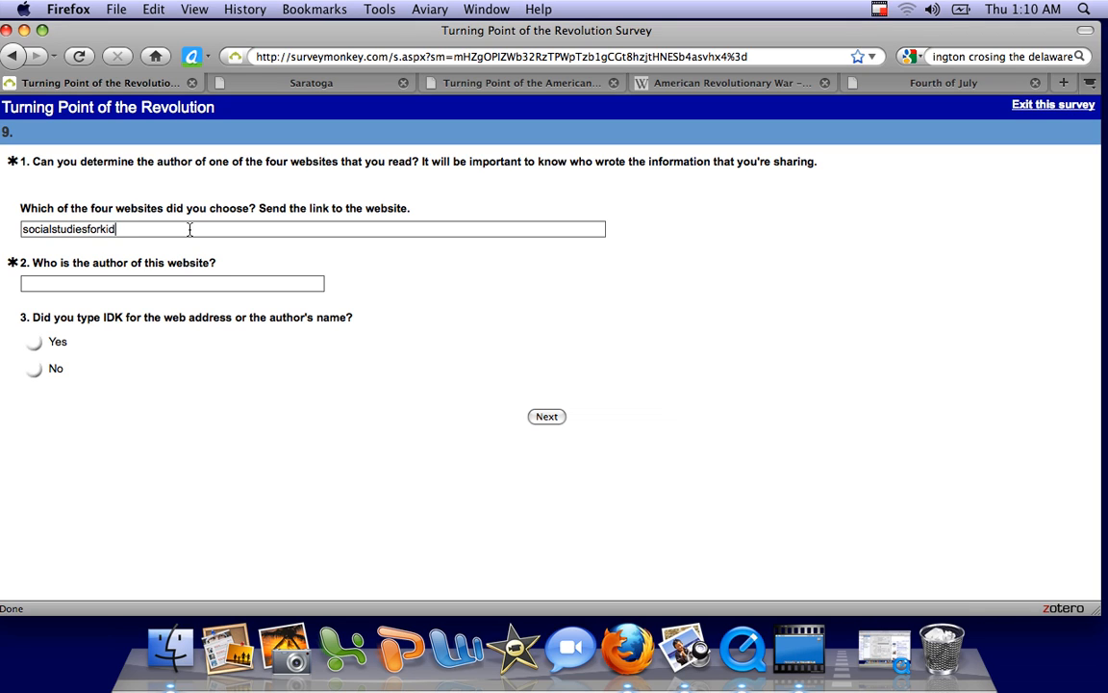
# Finish entering socialstudiesforkids.com, then scroll the Saratoga page down to its author credit.
pyautogui.write('s.com')
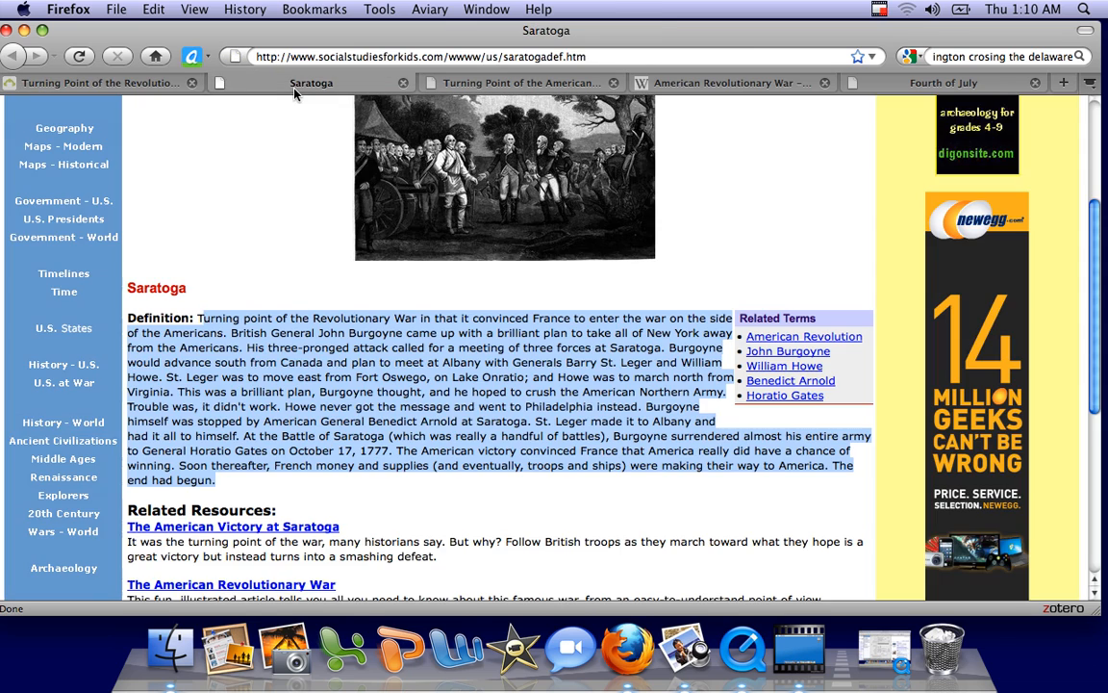
pyautogui.scroll(-3)
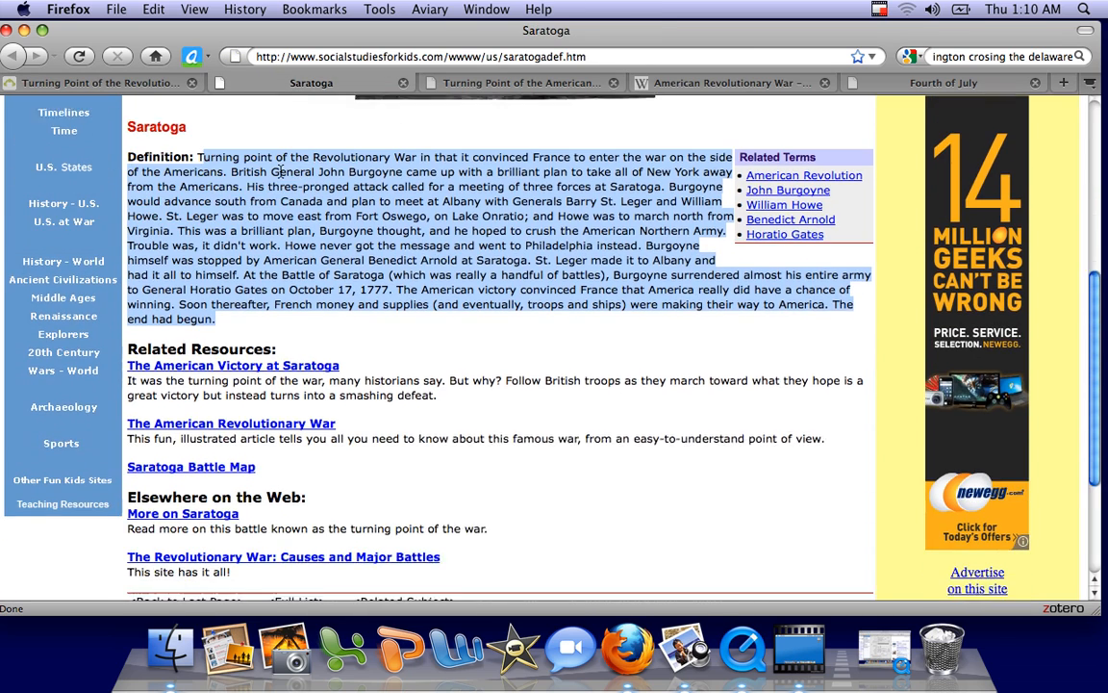
pyautogui.scroll(-3)
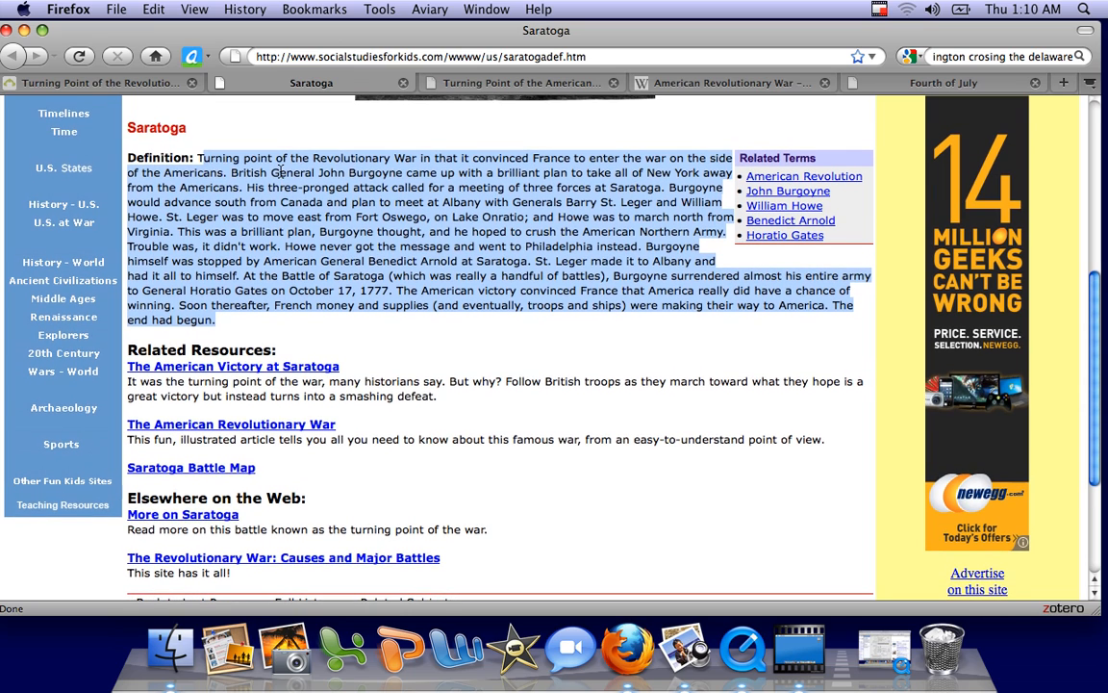
pyautogui.scroll(-3)
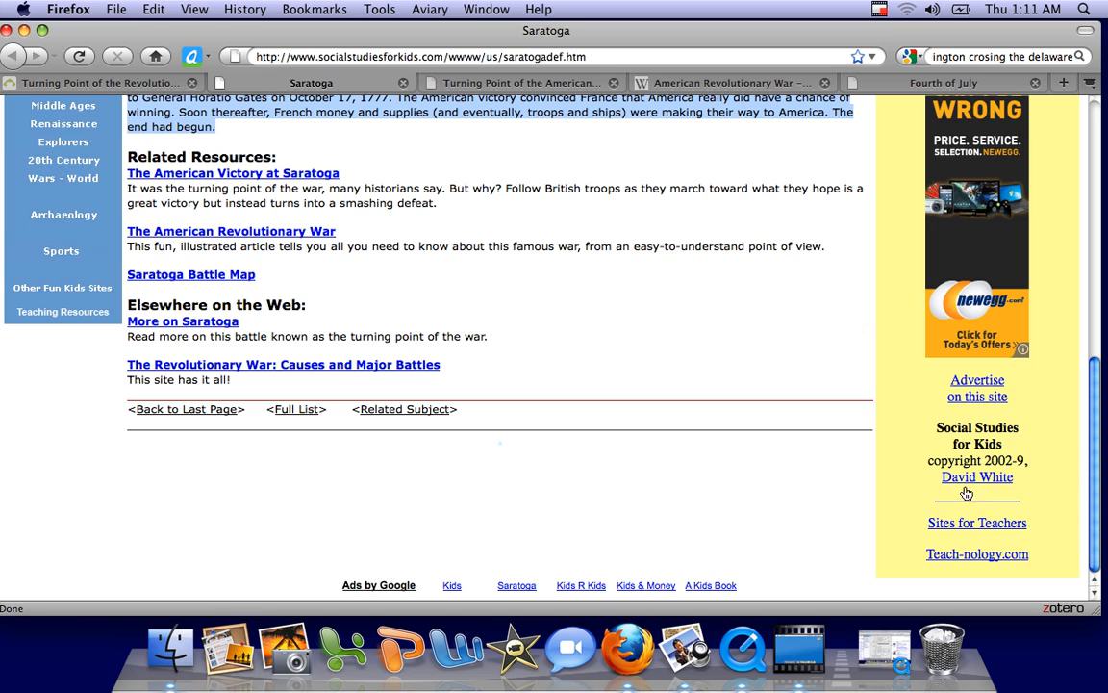
pyautogui.moveTo(578, 179)
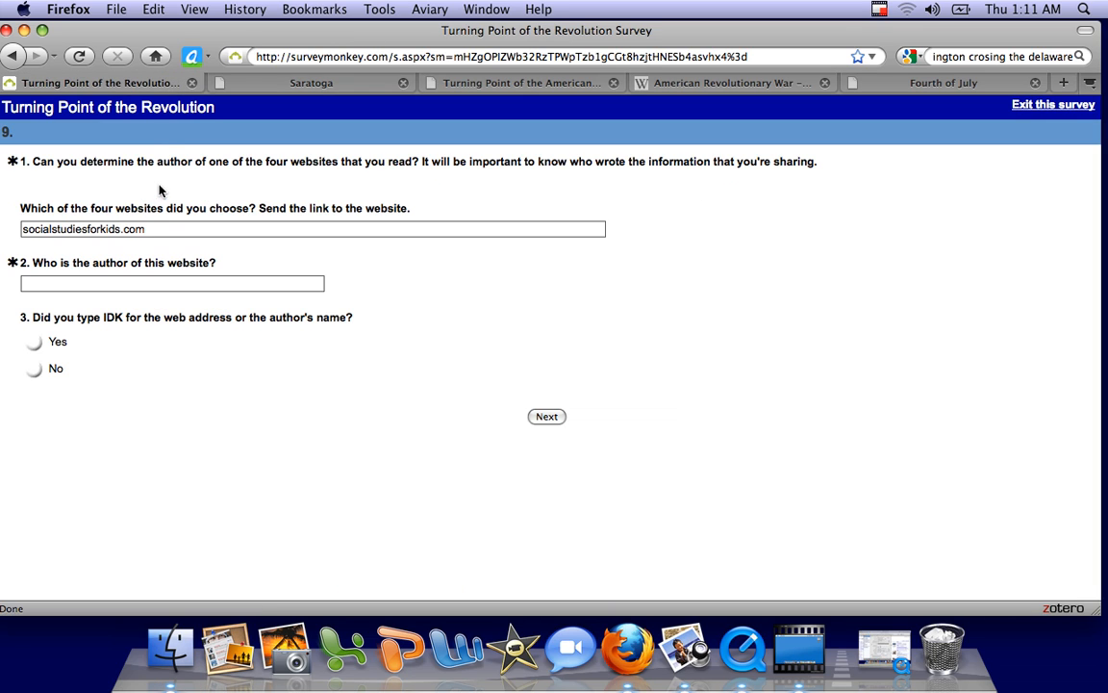
# Enter author David White, answer No to typing IDK, and submit page 9.
pyautogui.click(172, 283)
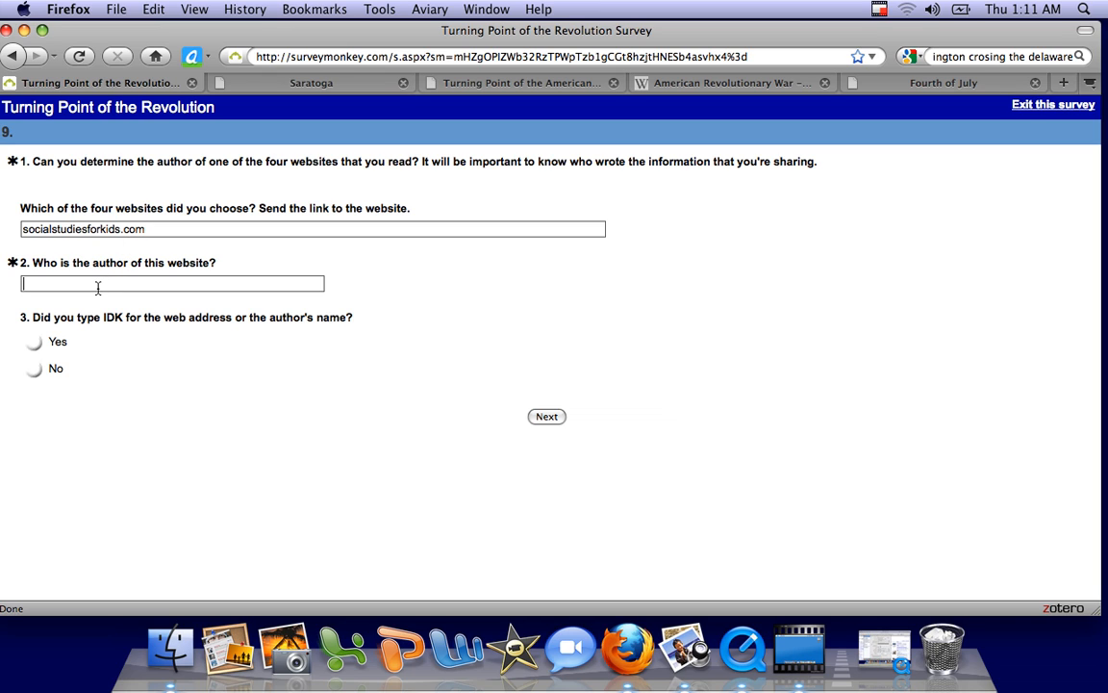
pyautogui.write('Da')
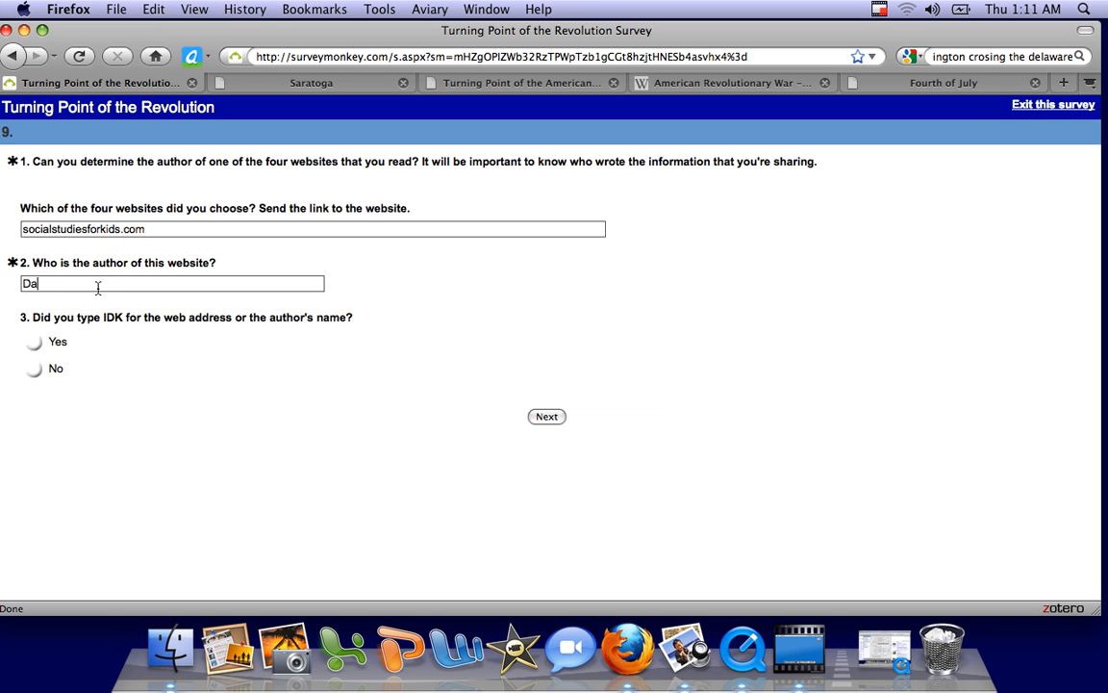
pyautogui.write('vid White')
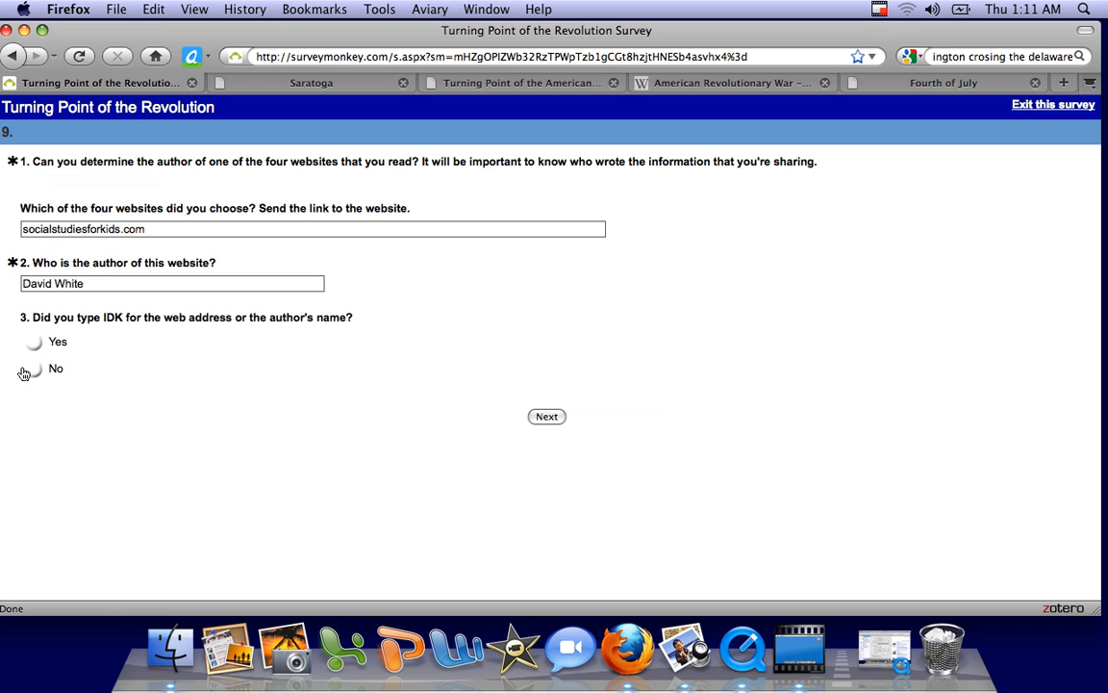
pyautogui.click(33, 368)
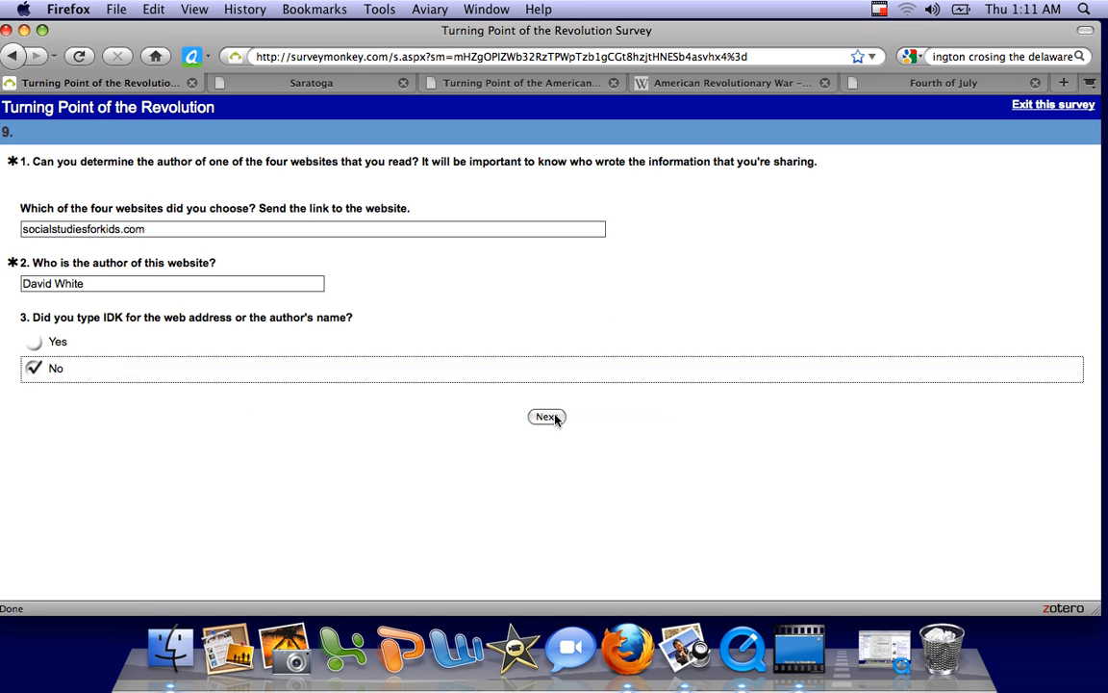
pyautogui.click(546, 416)
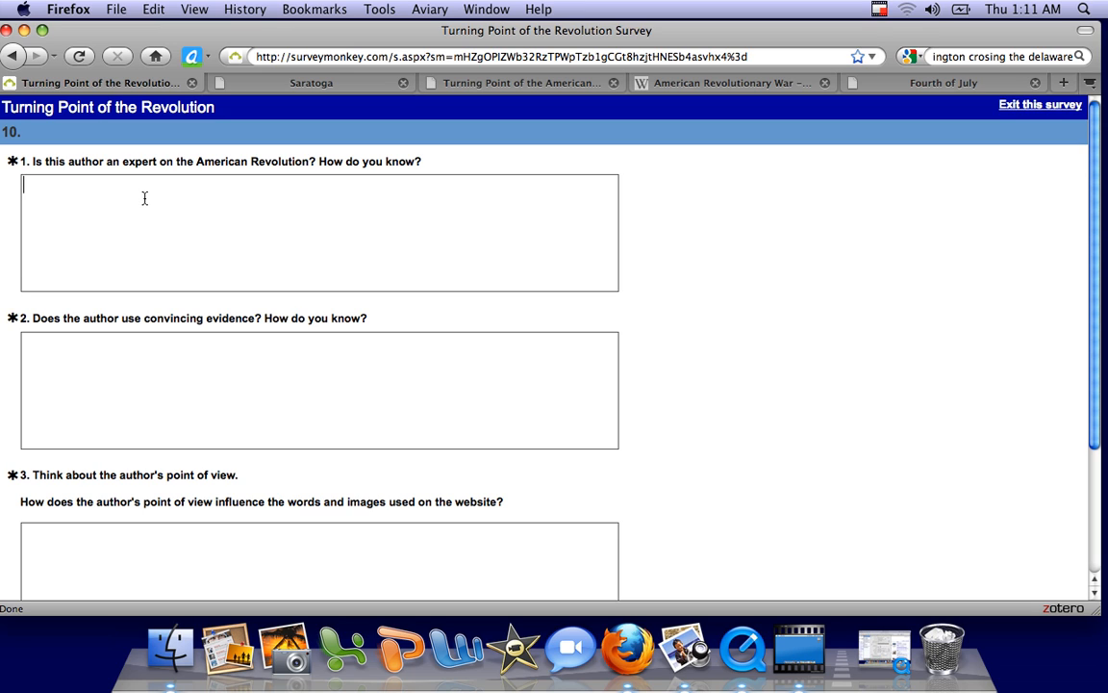
# Answer the expert question: "Yes because he used specific details and great puncuation.".
pyautogui.write('Ye s')
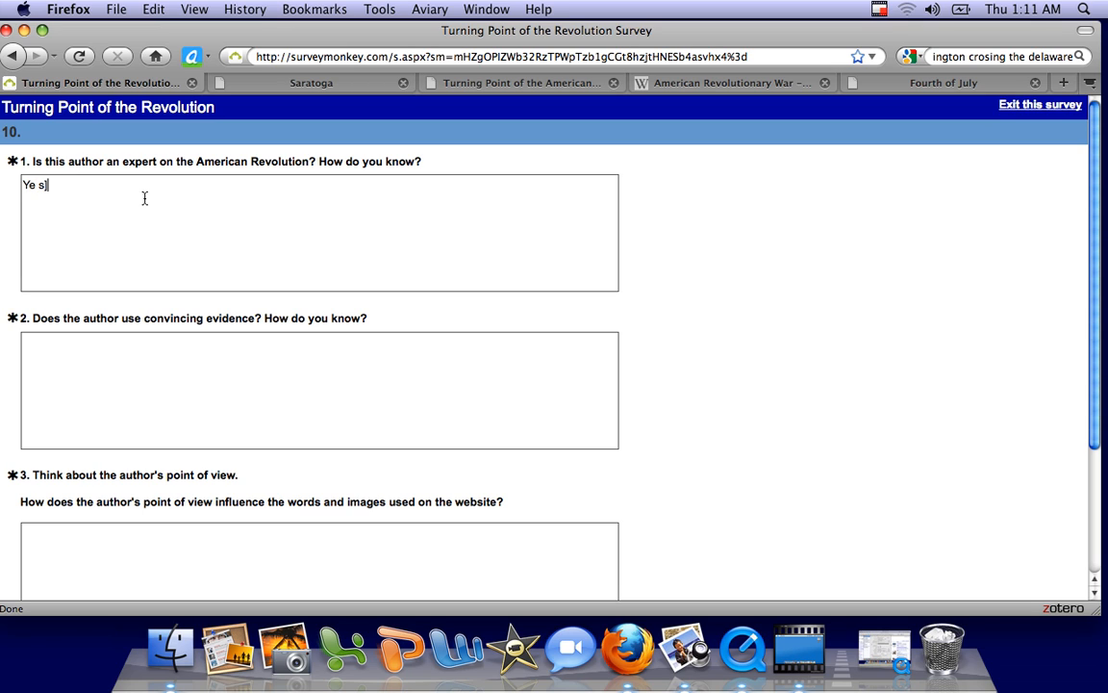
pyautogui.press('BackSpace')
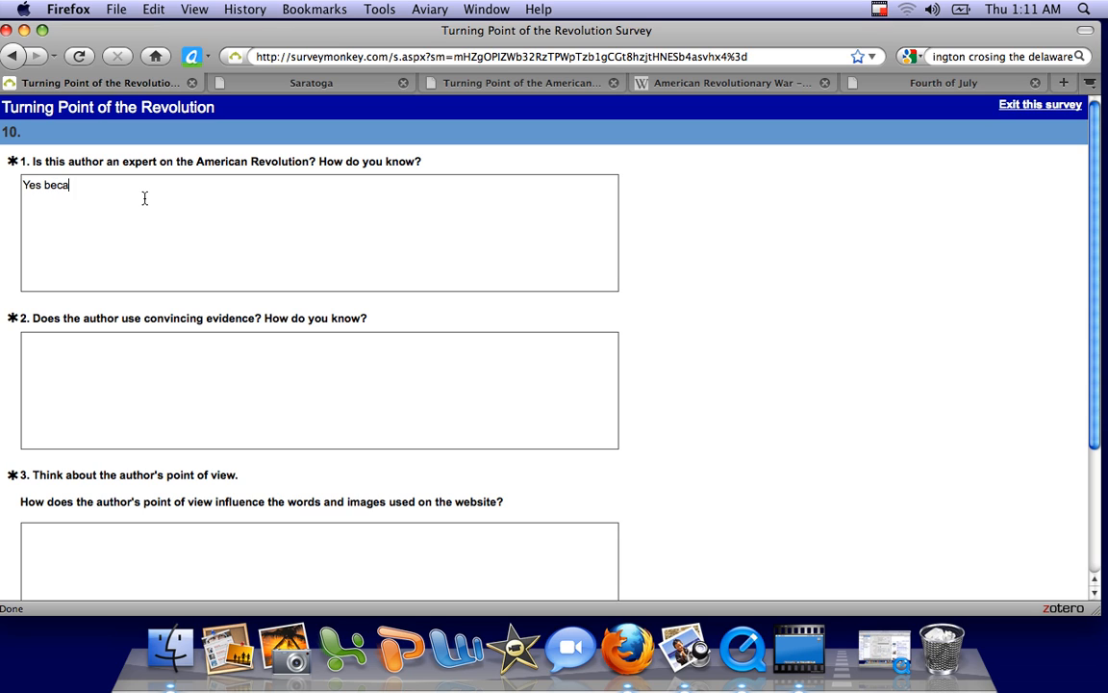
pyautogui.write('use')
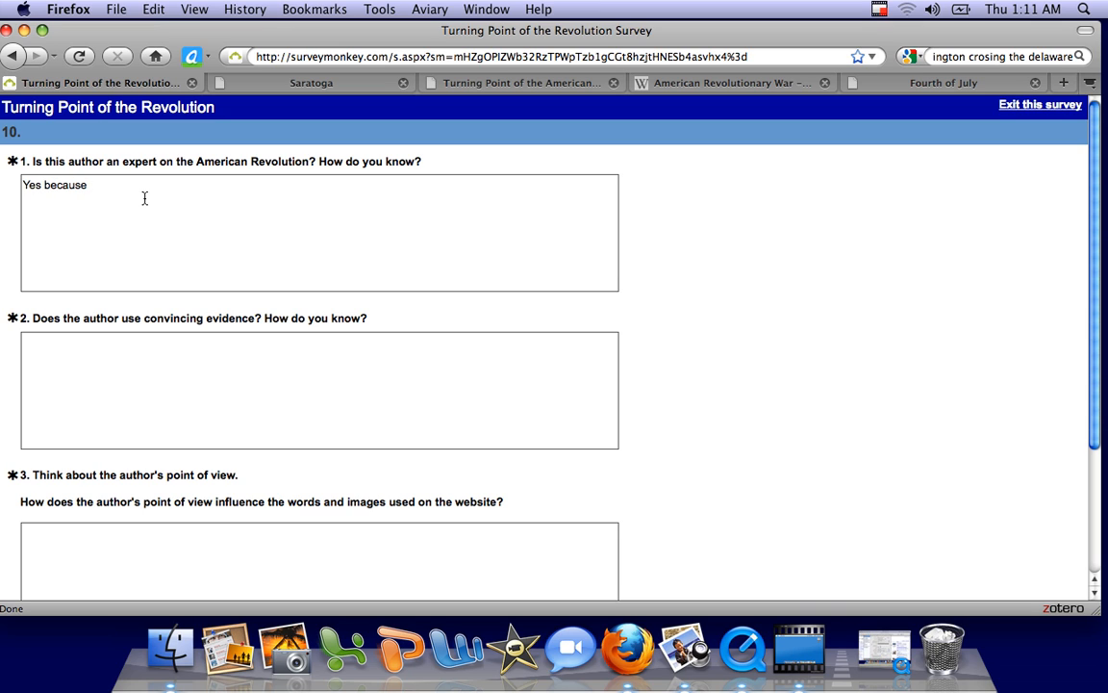
pyautogui.write('" "')
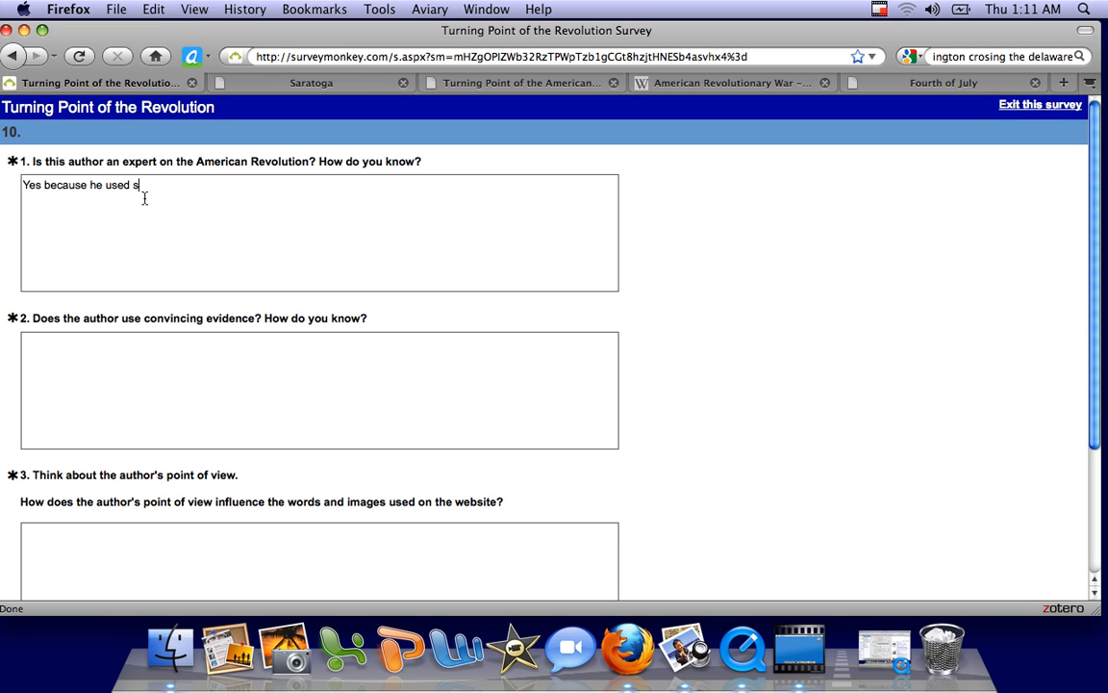
pyautogui.write('pecif')
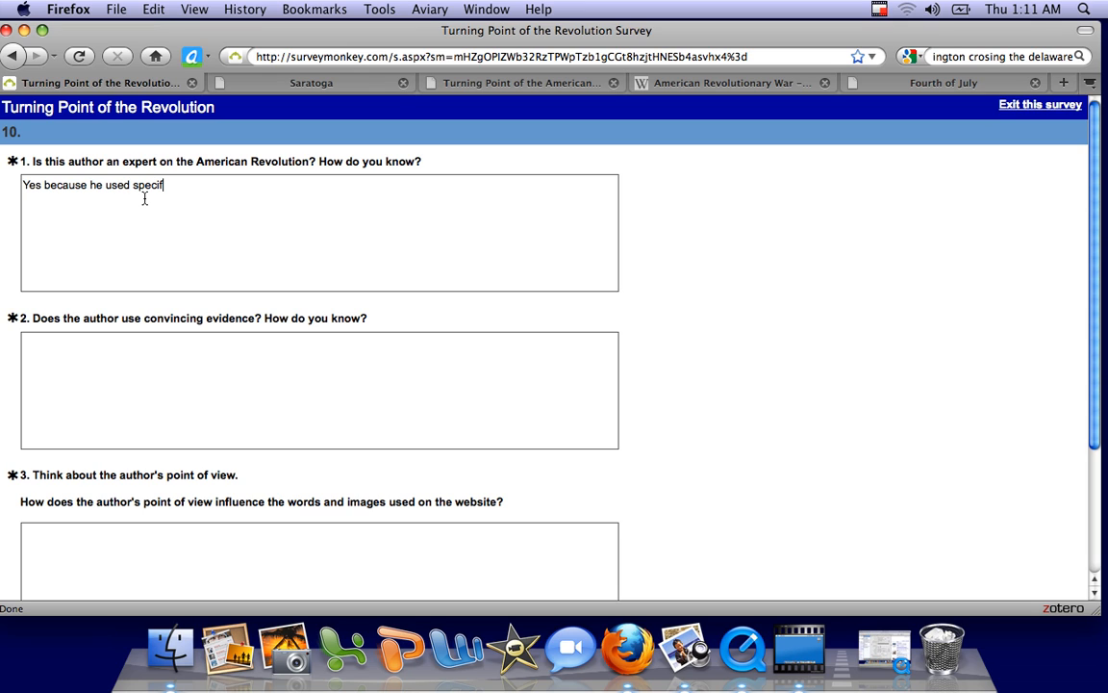
pyautogui.write('ic de')
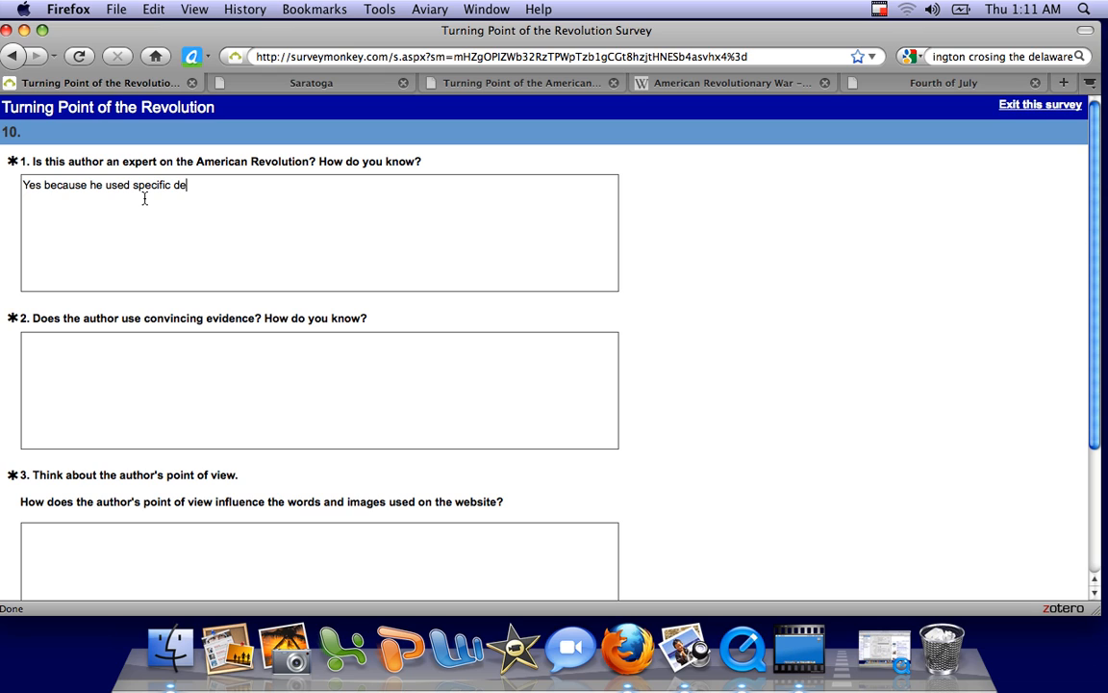
pyautogui.write('tails')
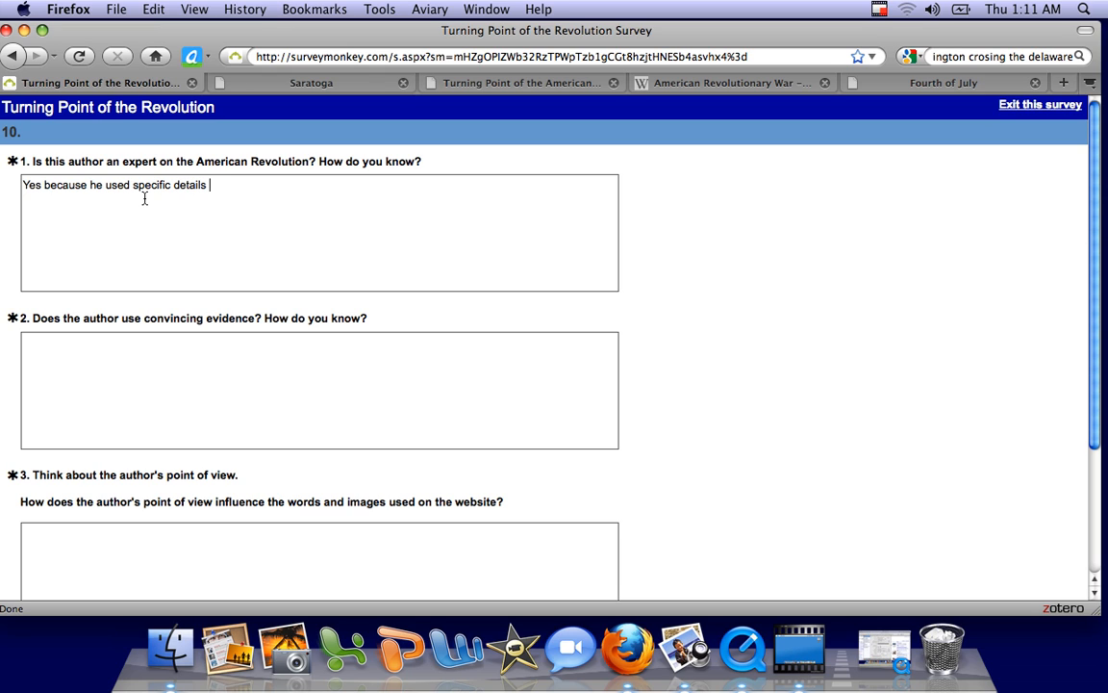
pyautogui.write('and')
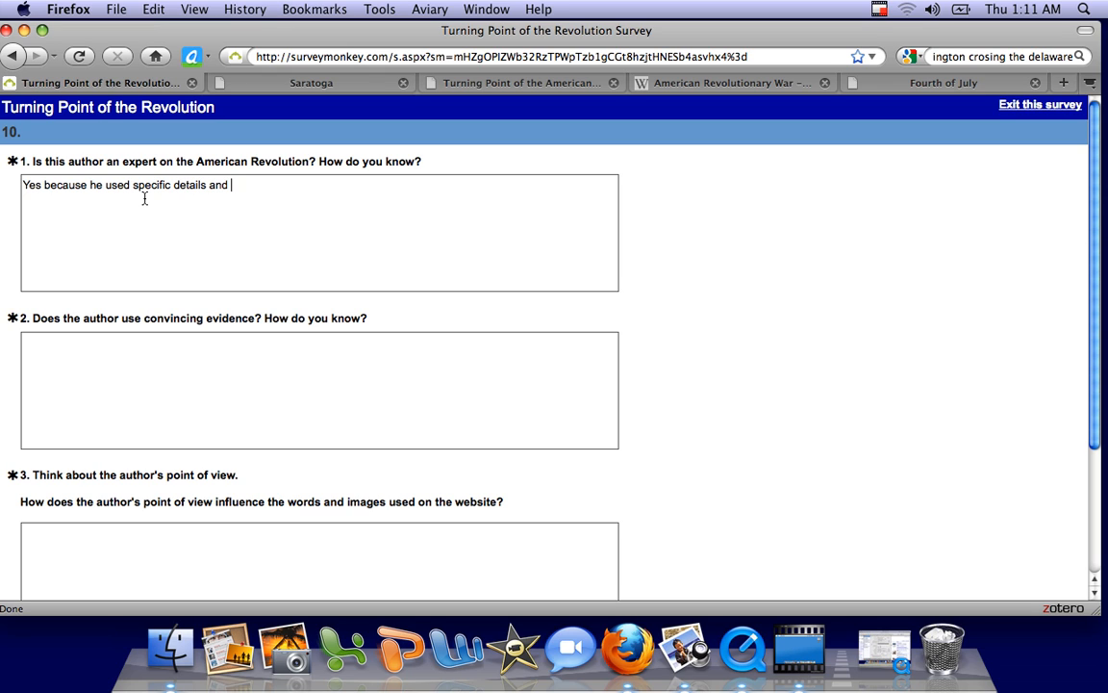
pyautogui.write('great pun')
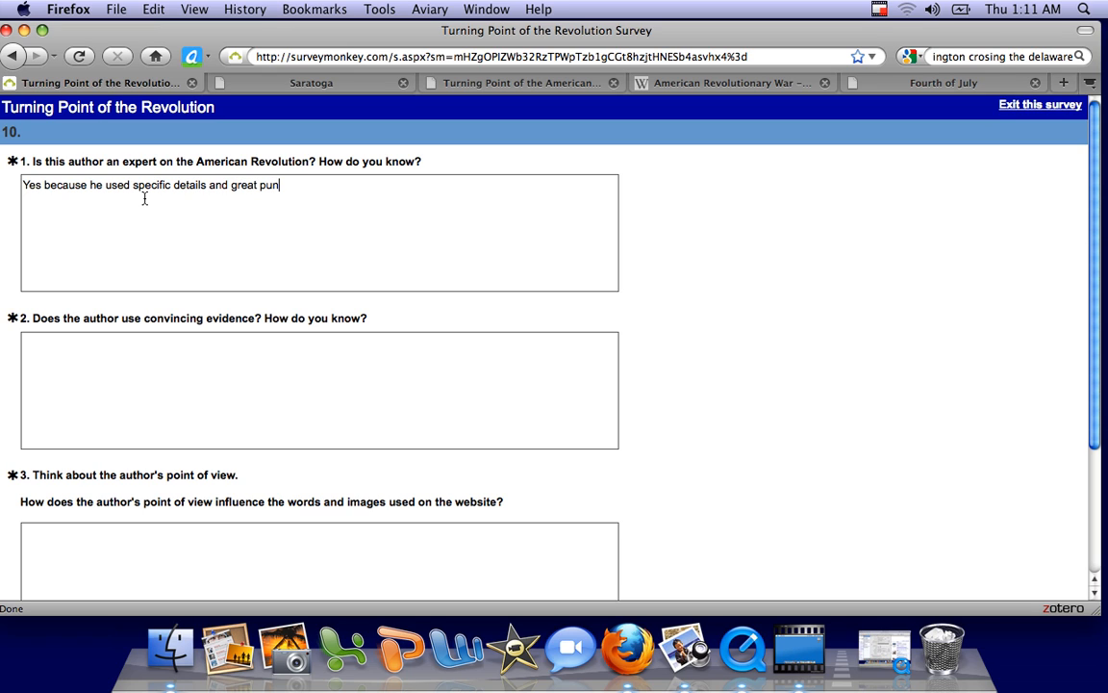
pyautogui.write('cuat')
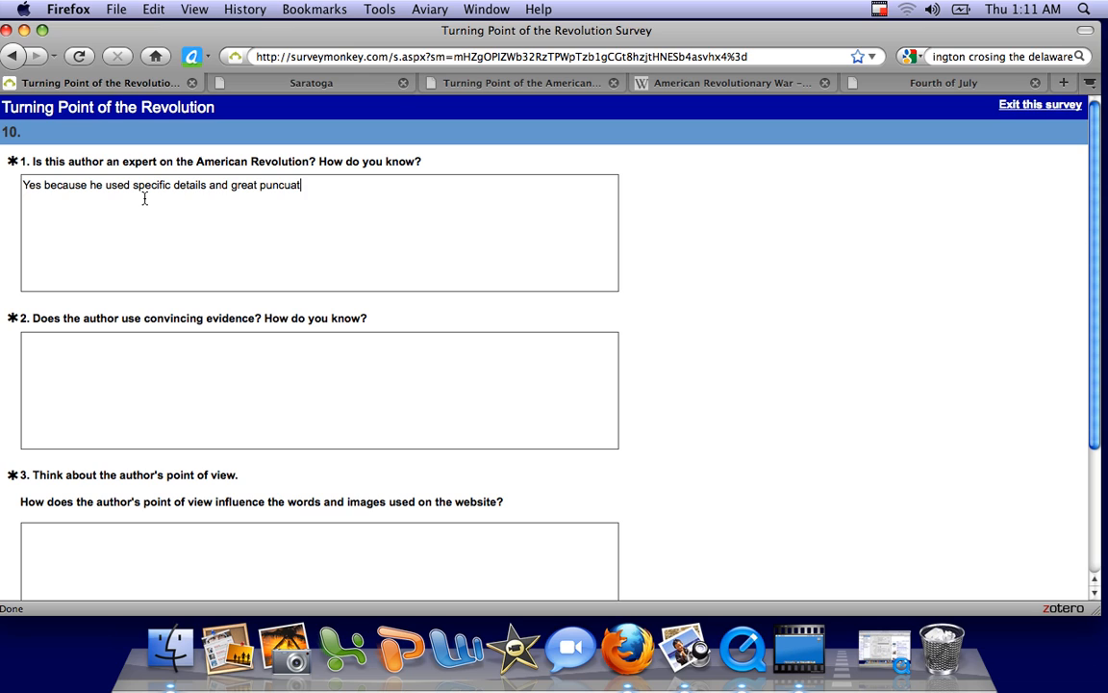
pyautogui.write('ion.')
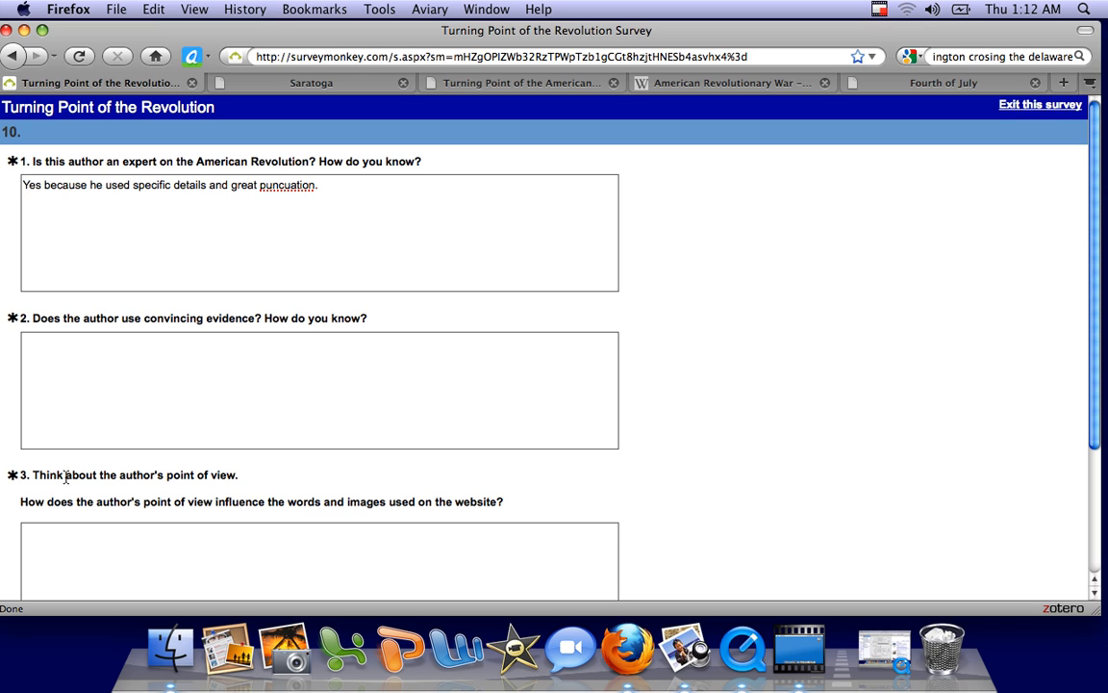
# Start the evidence answer: "yes because he used great facts and e...".
pyautogui.write('y')
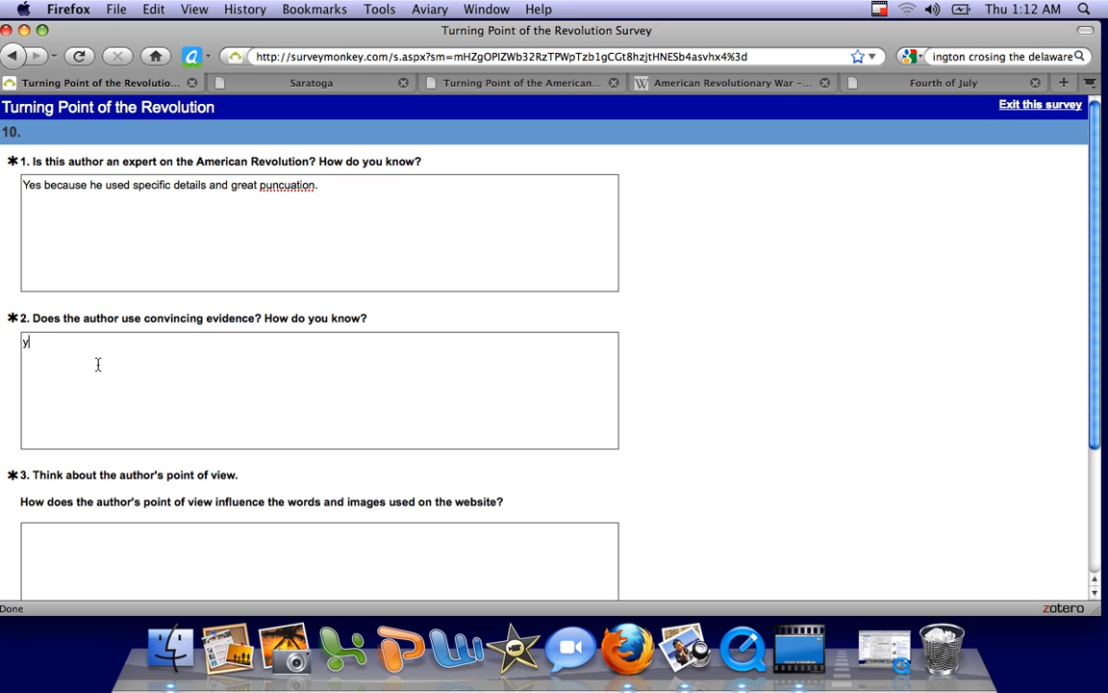
pyautogui.write('es beca')
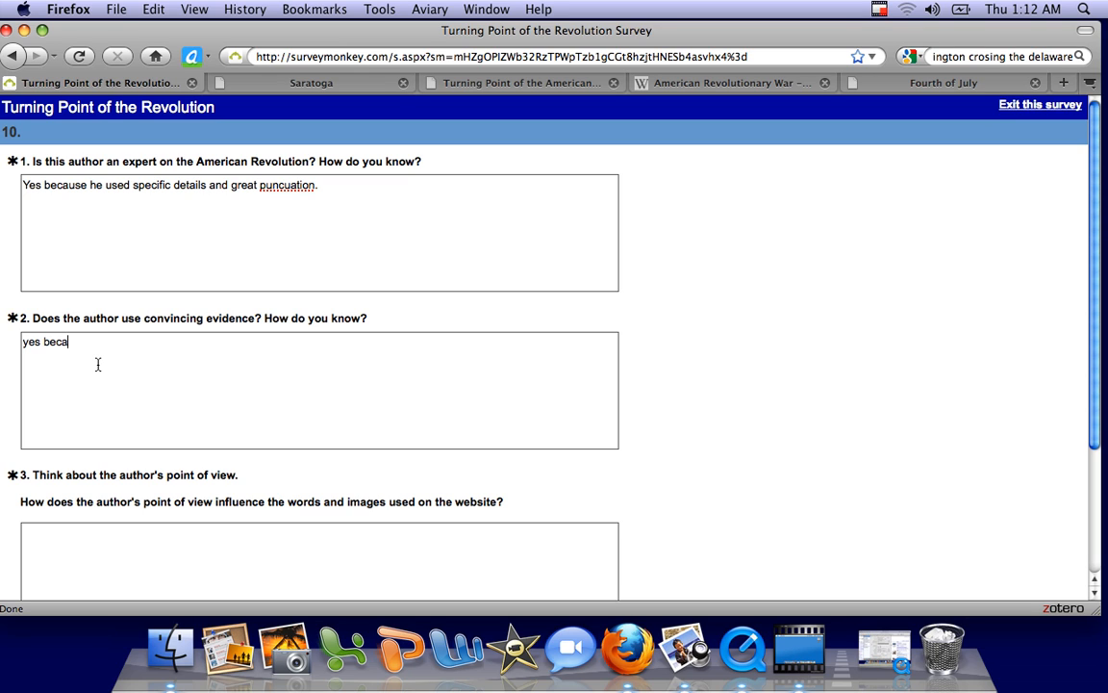
pyautogui.write('use he')
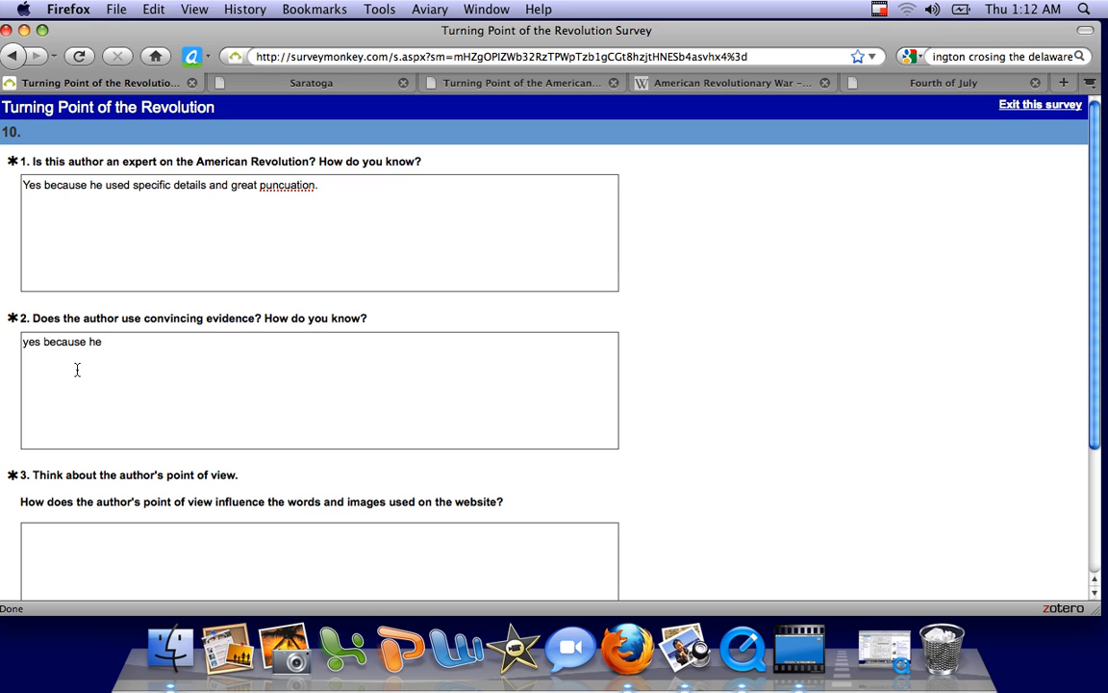
pyautogui.write('sed')
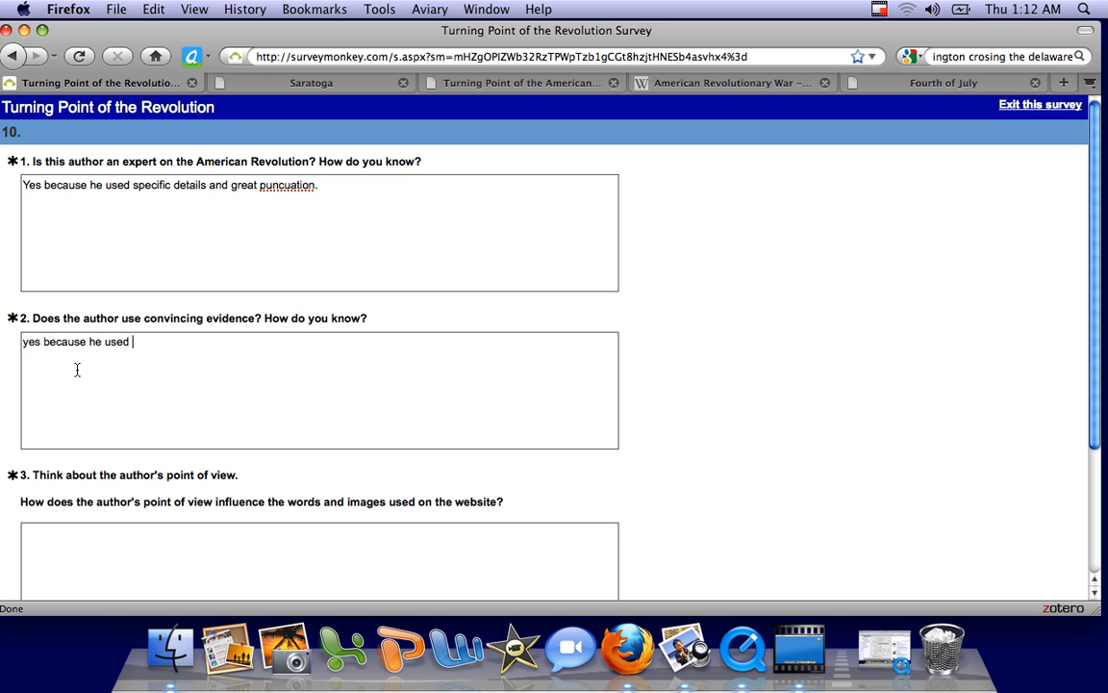
pyautogui.write('great')
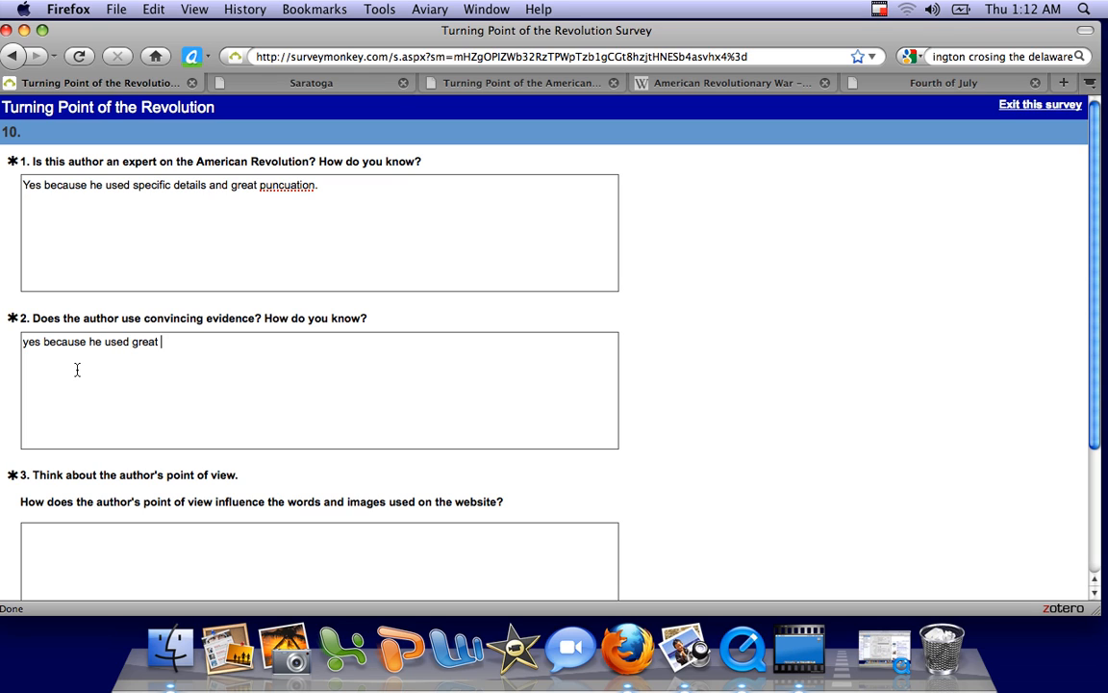
pyautogui.write('facts')
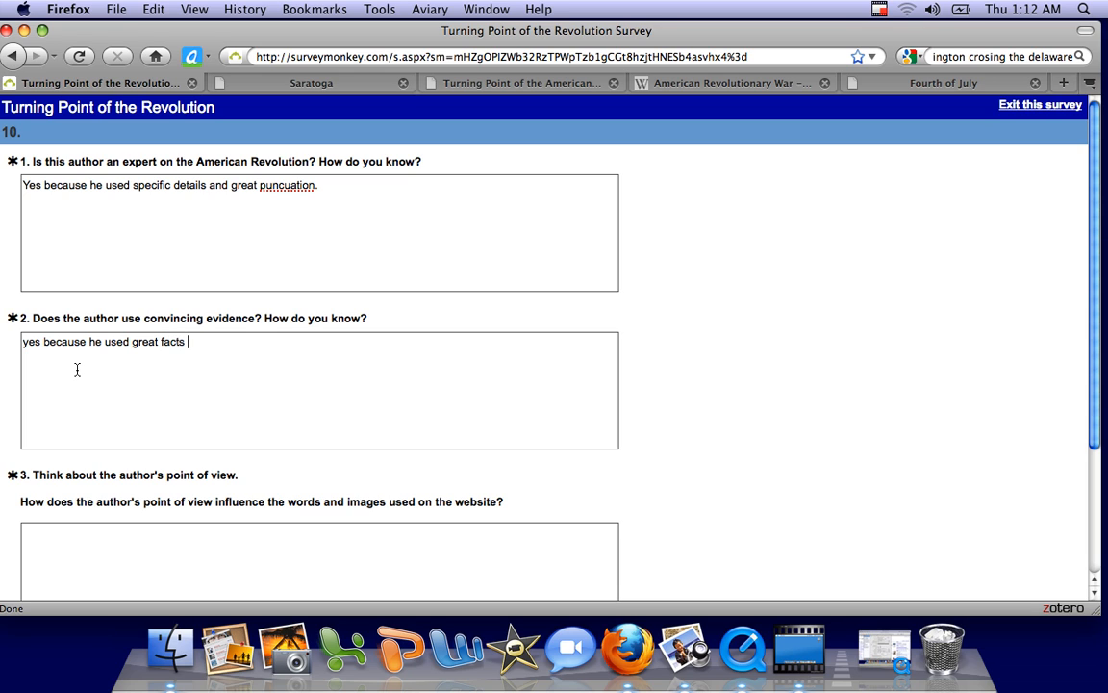
pyautogui.write('and')
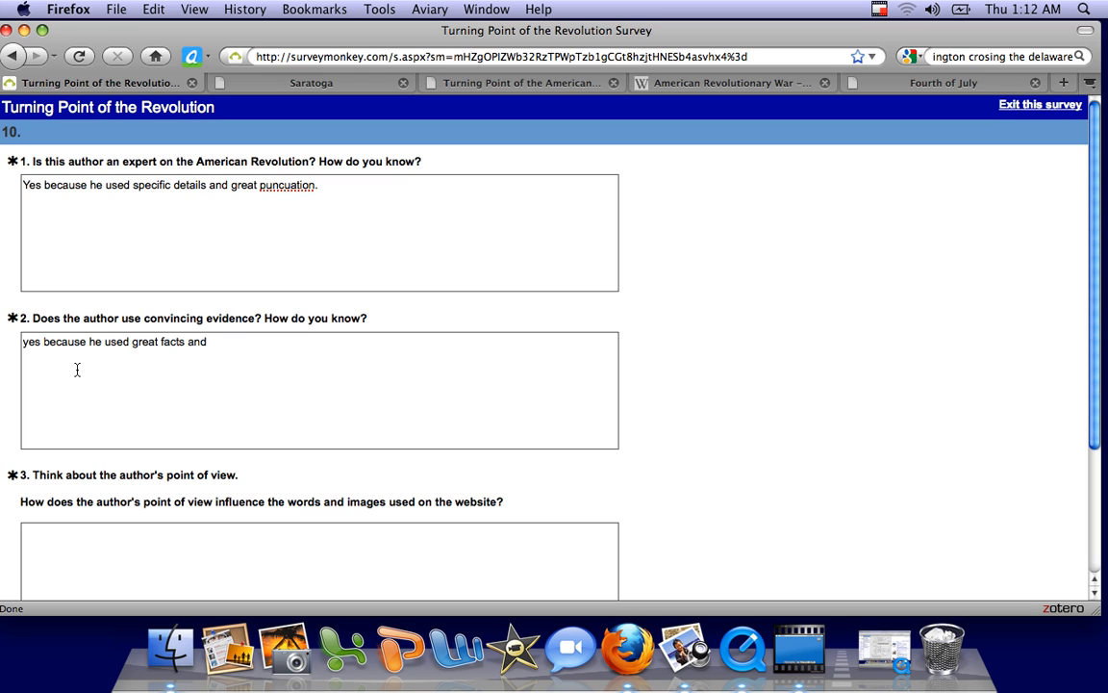
pyautogui.write('easy to')
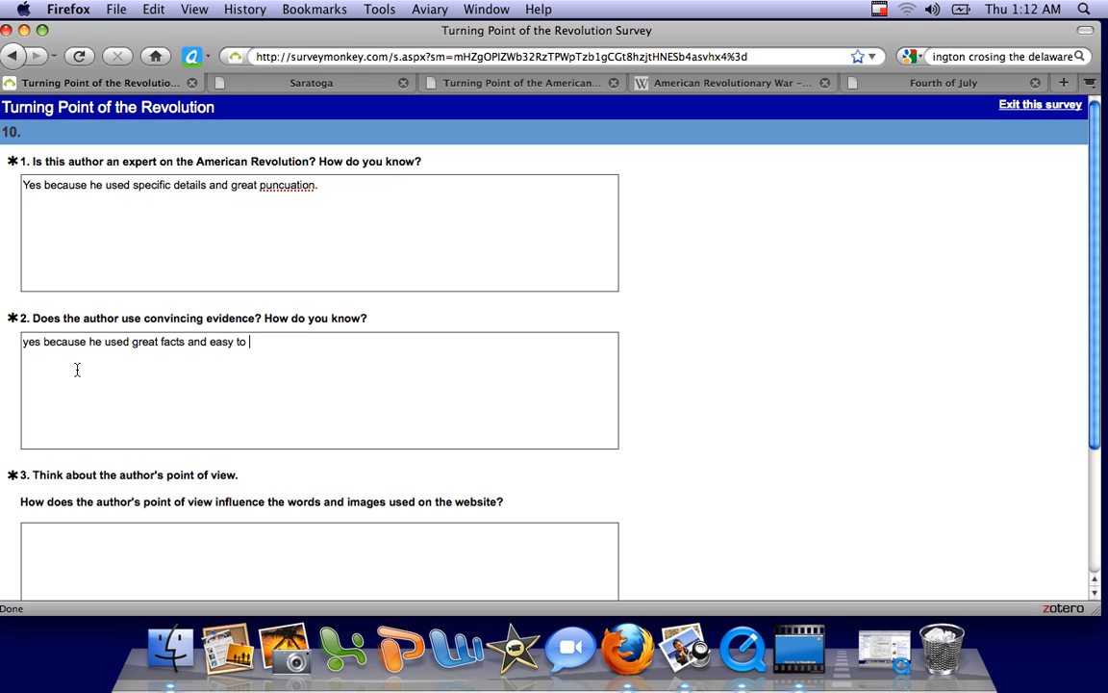
# Finish the evidence answer with "easy to follow words and sentences.".
pyautogui.write('folle')
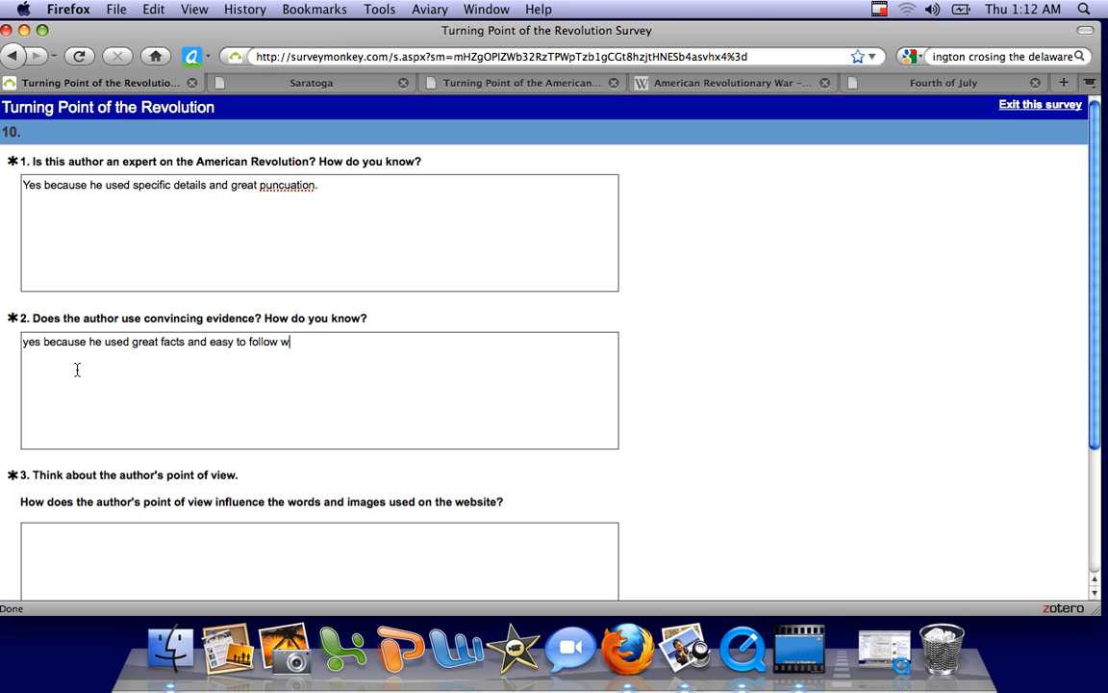
pyautogui.write('ords an')
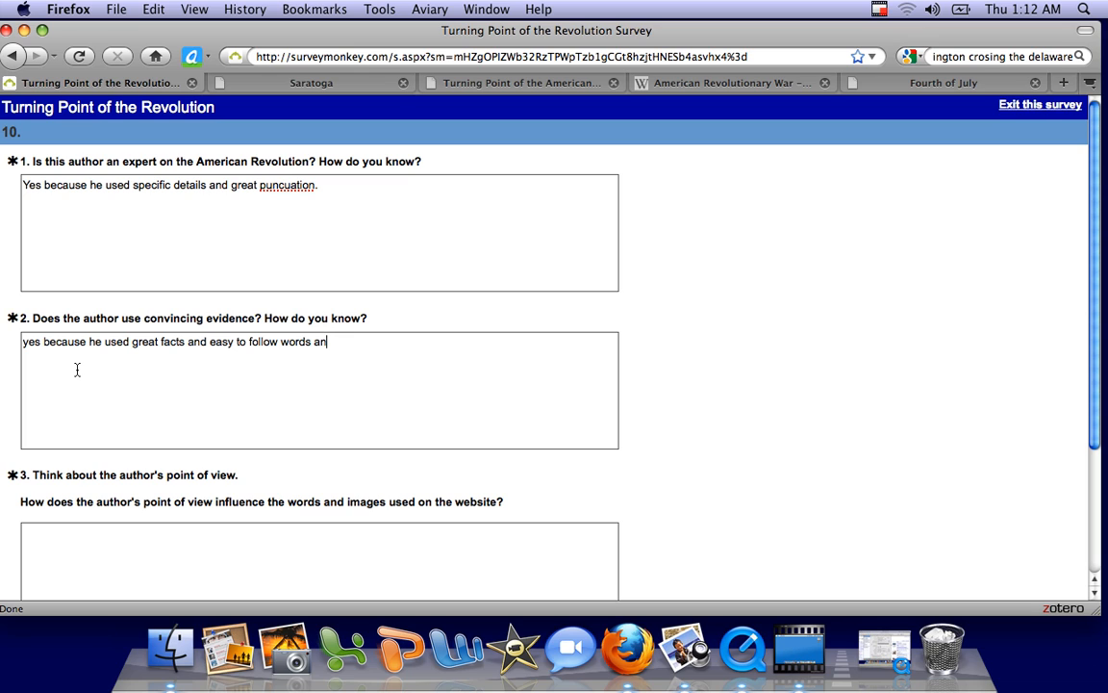
pyautogui.write('d')
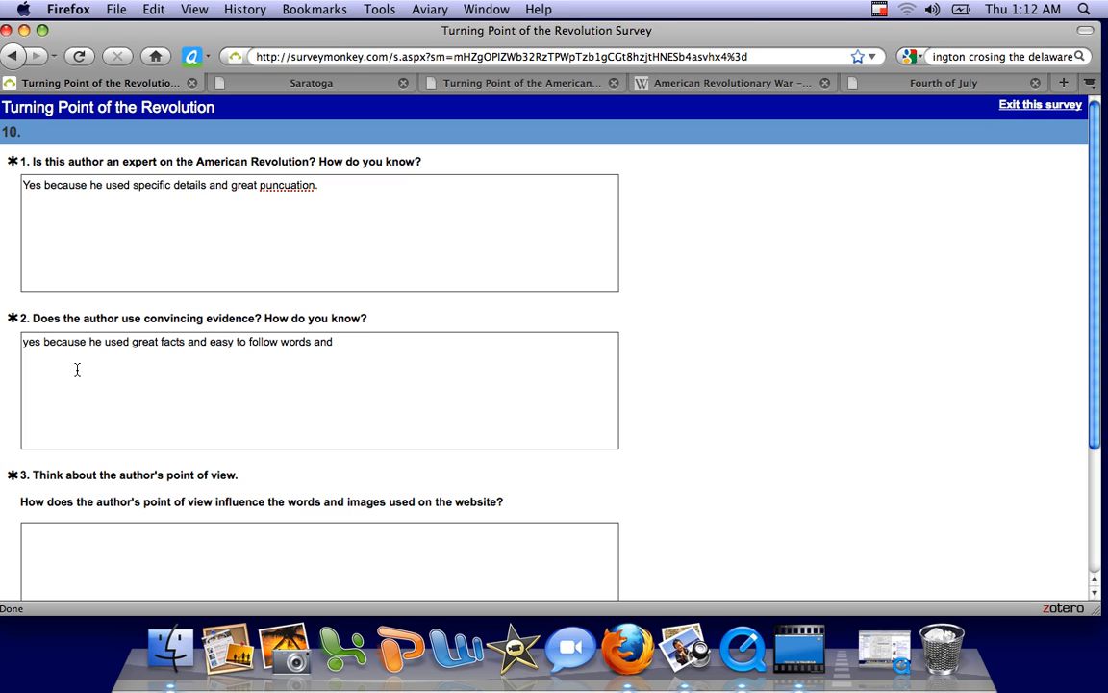
pyautogui.write('s')
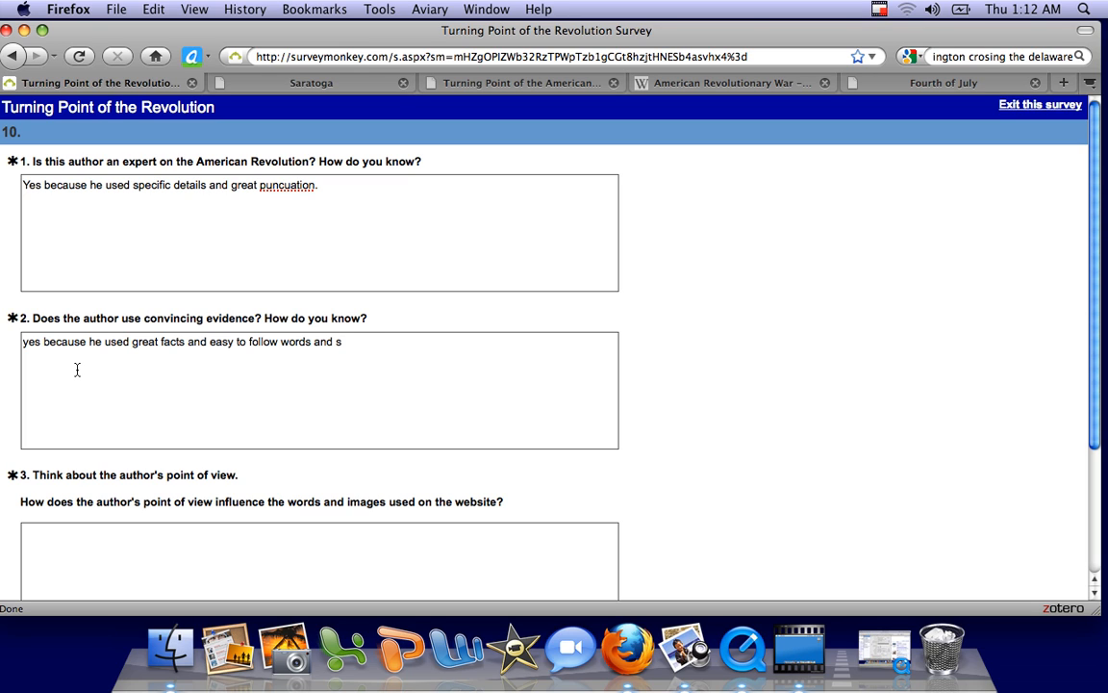
pyautogui.write('cent')
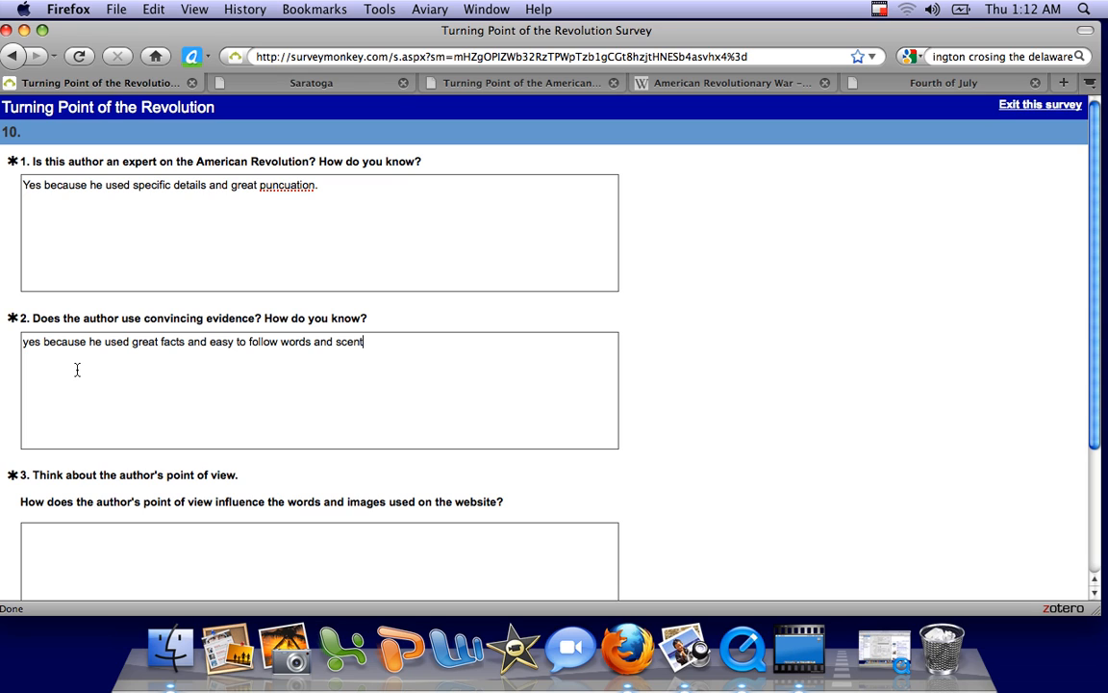
pyautogui.write('eces')
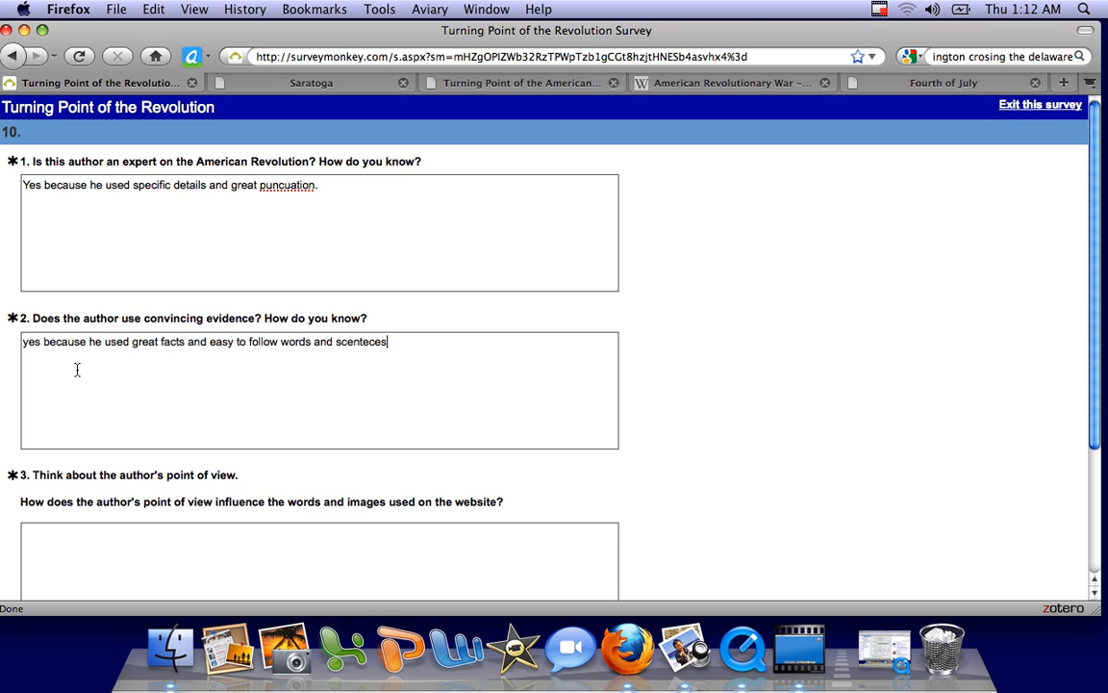
pyautogui.write('.')
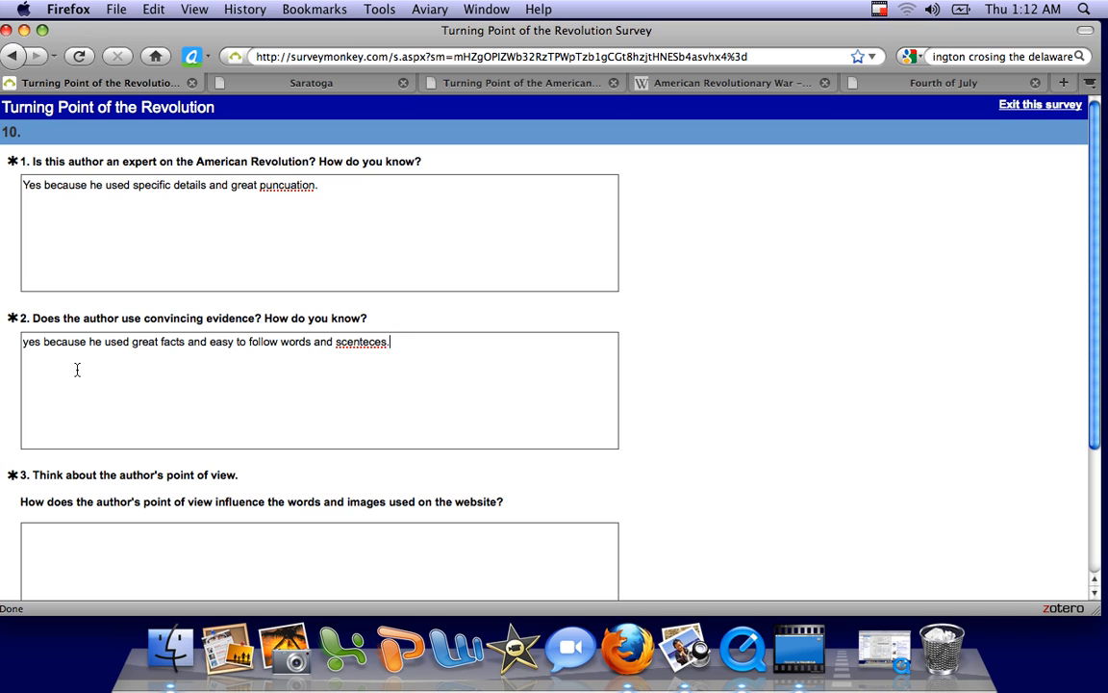
pyautogui.scroll(-3)
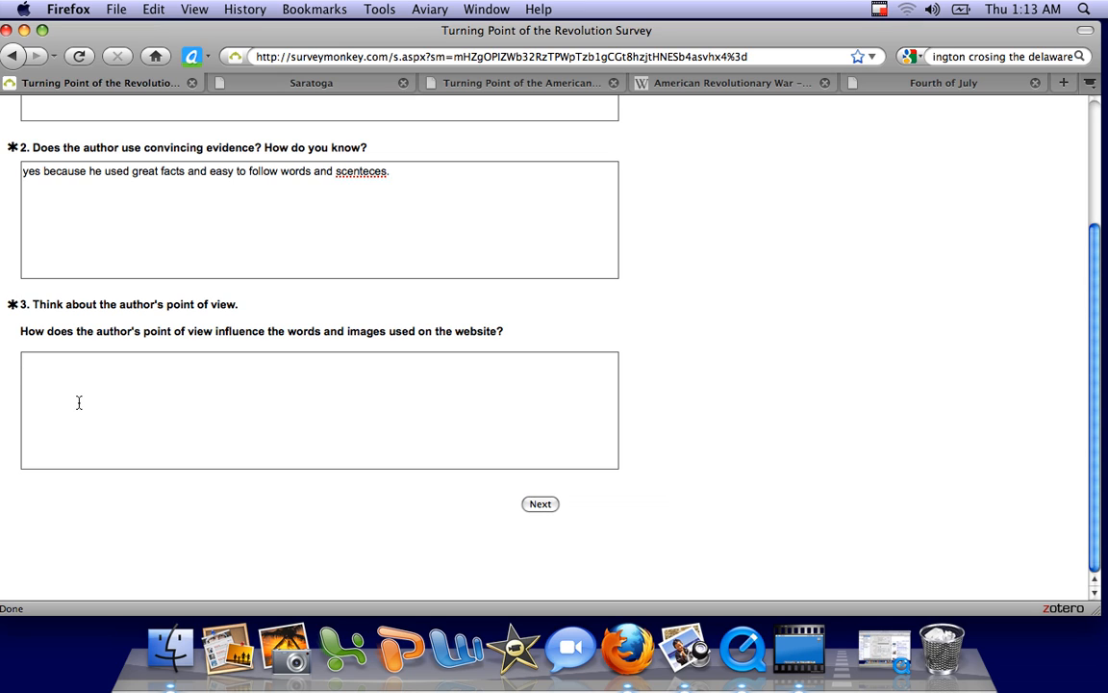
# Answer the point-of-view question: "He influenced us to read more about the battle of Saratoga.".
pyautogui.write('He in')
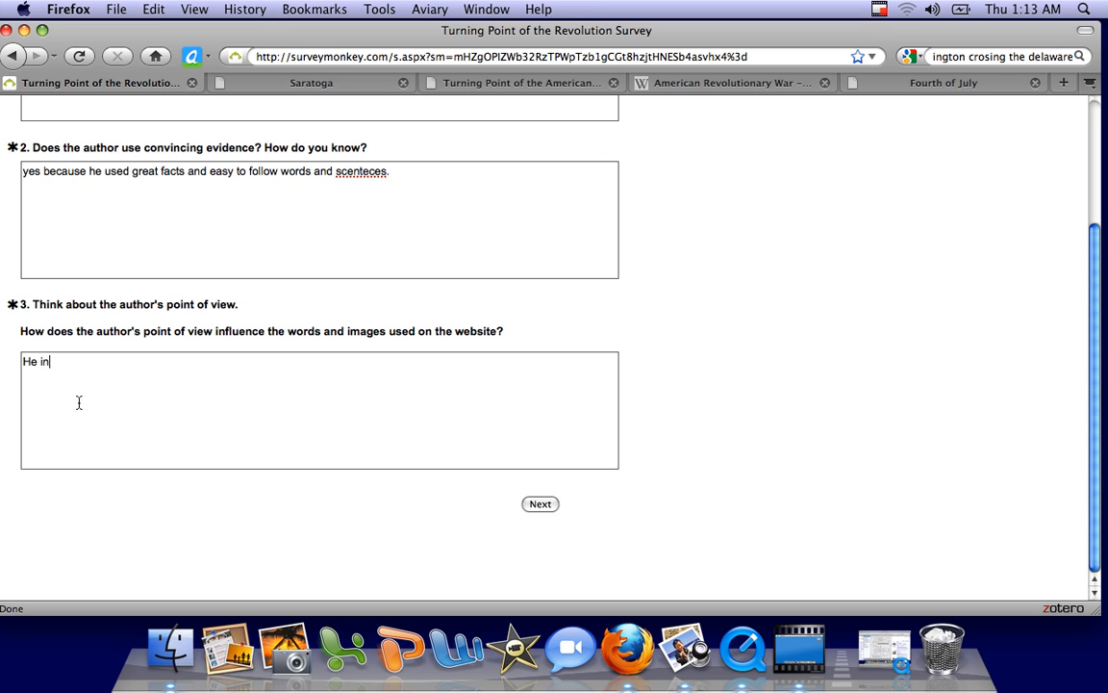
pyautogui.write('fuenc')
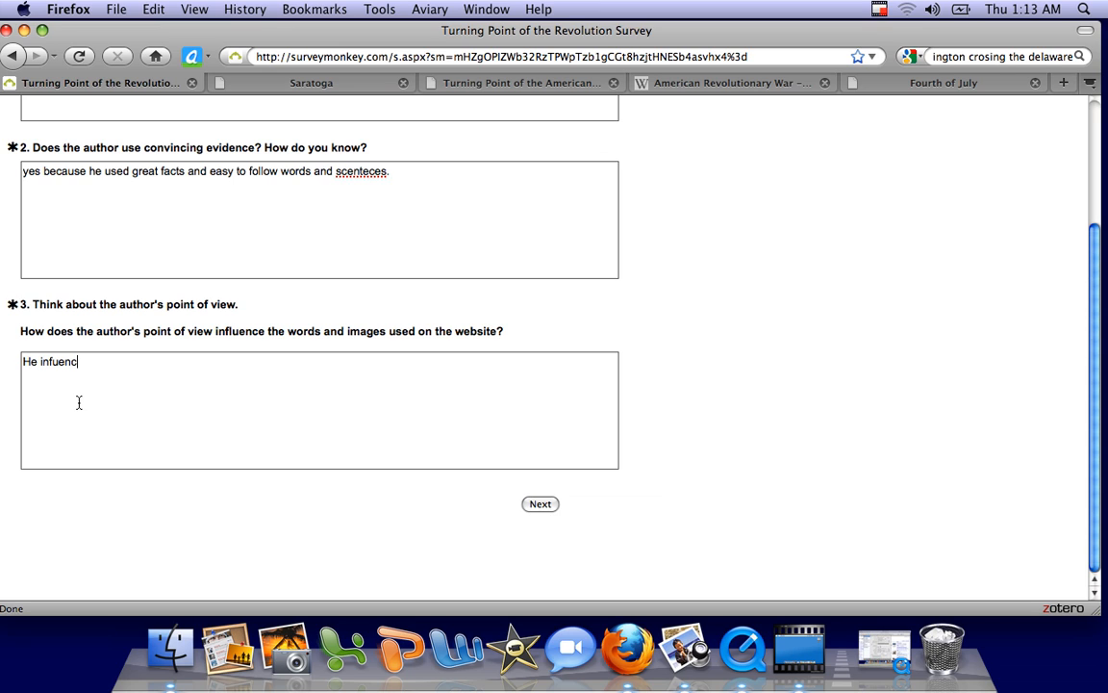
pyautogui.write('ed us t')
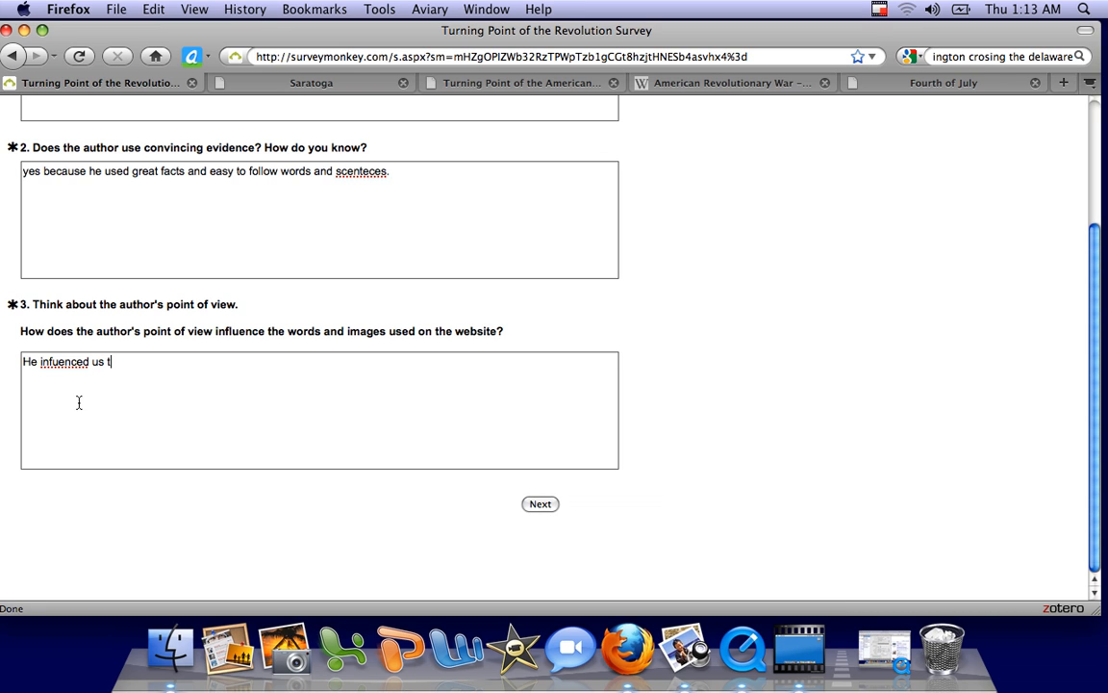
pyautogui.write('o read')
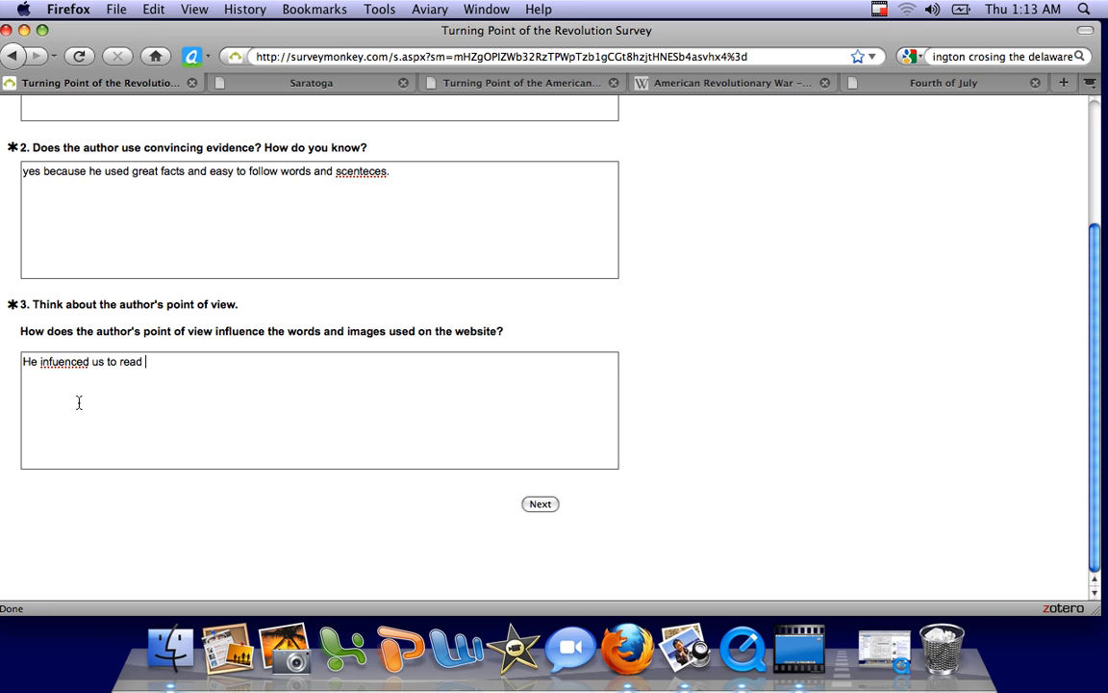
pyautogui.write('more a')
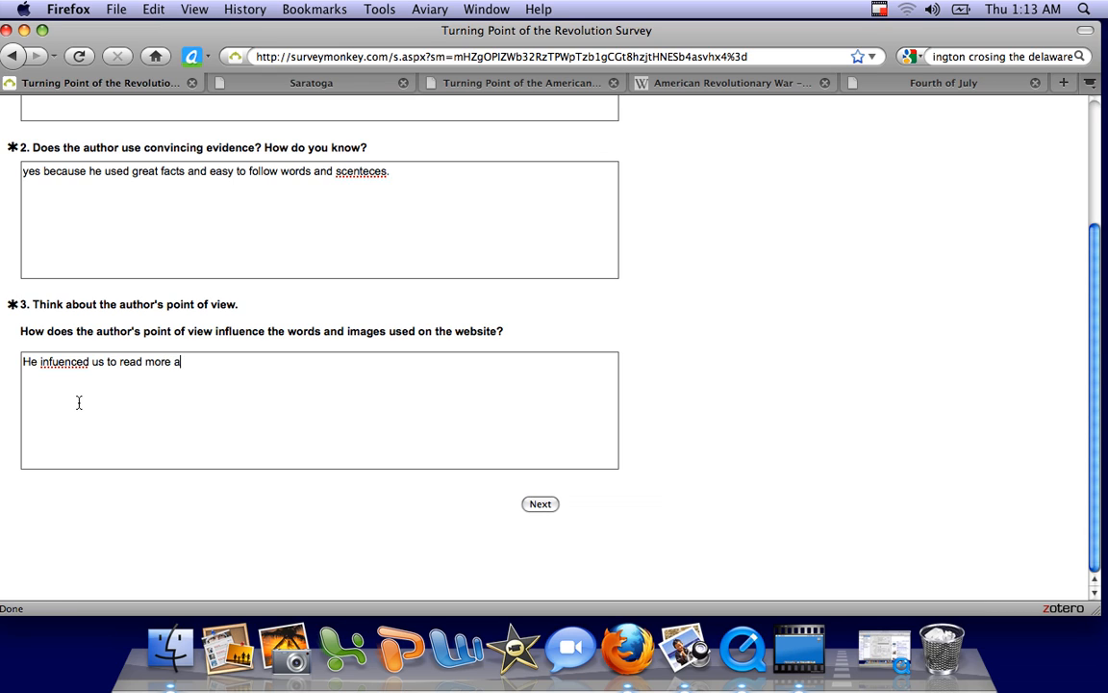
pyautogui.write('bout the batt')
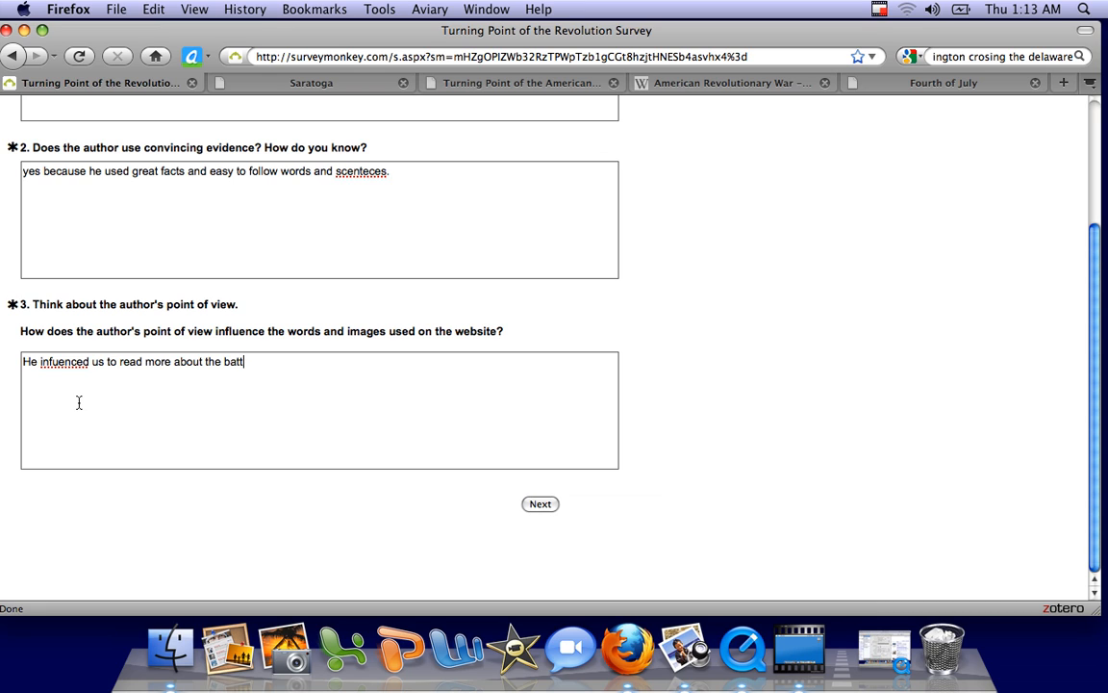
pyautogui.write('le of')
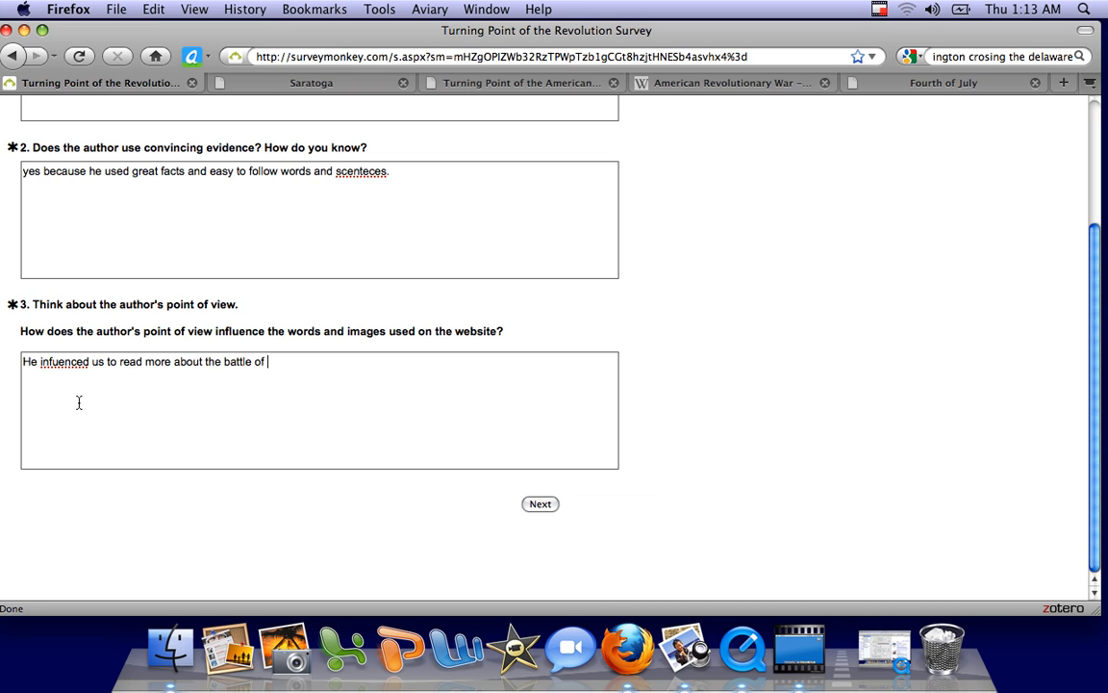
pyautogui.write('sara')
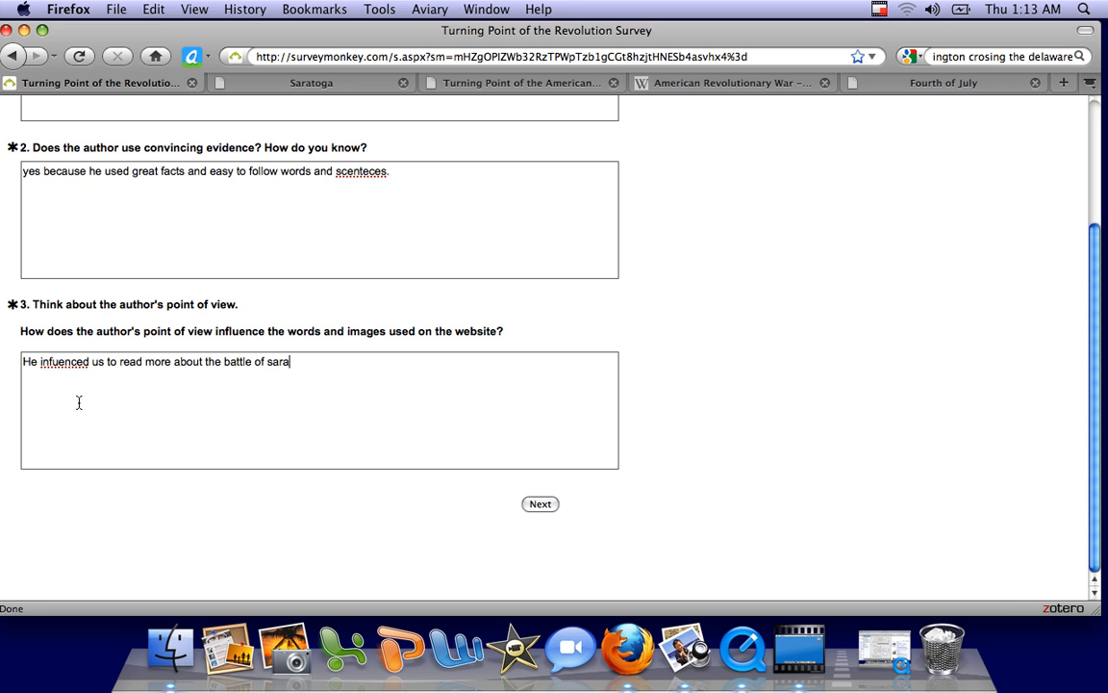
pyautogui.write('toge')
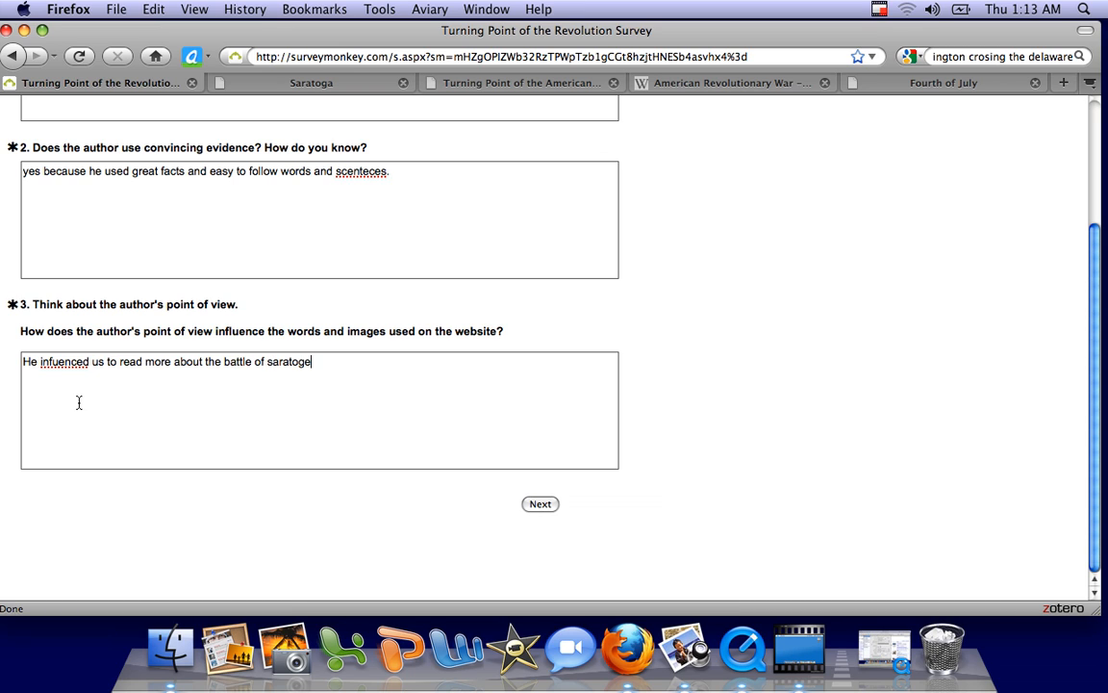
pyautogui.write('a.')
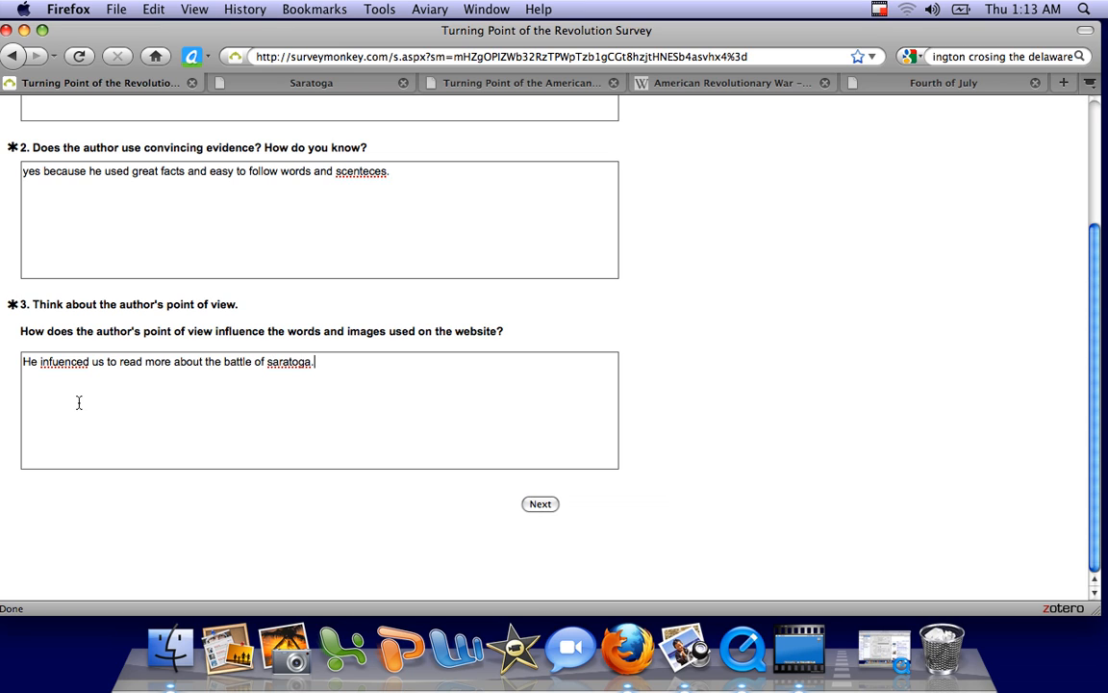